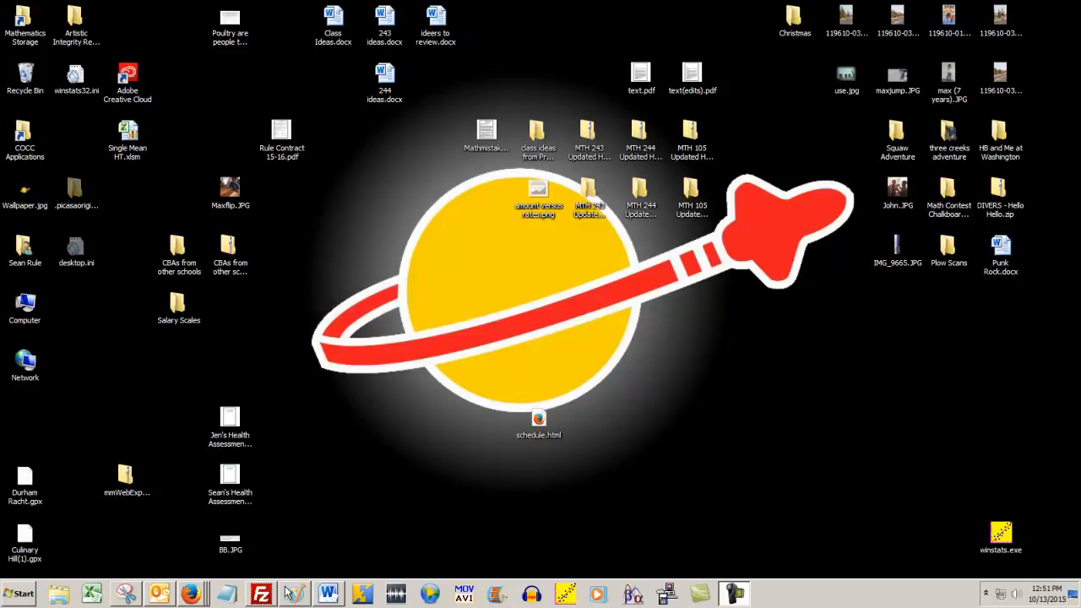
mouse_move(290, 592)
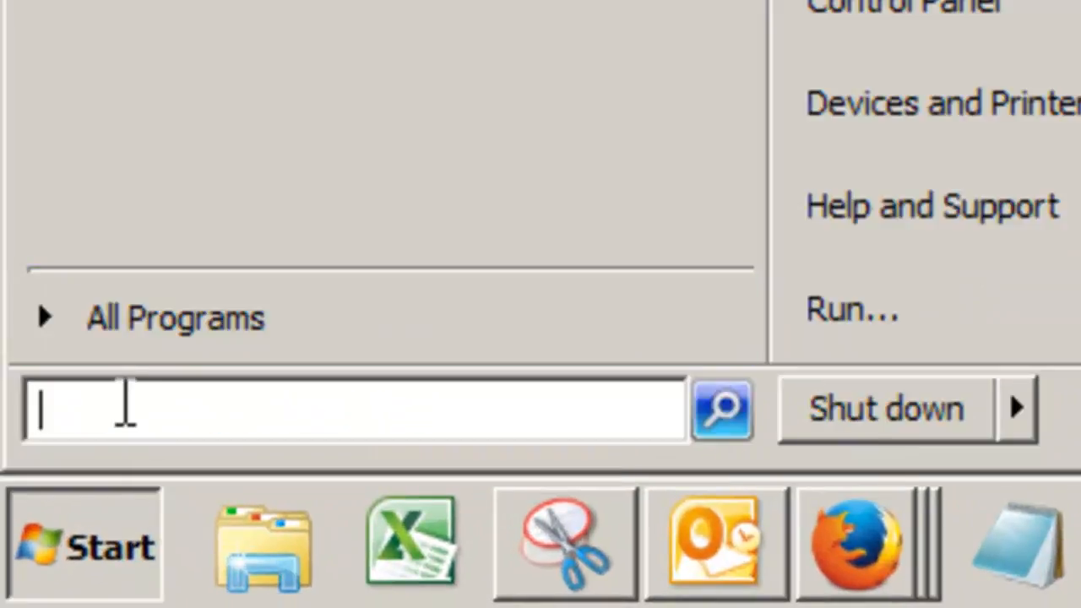
- Launch Microsoft Paint from the Start menu search for 'paint'
text(paint)
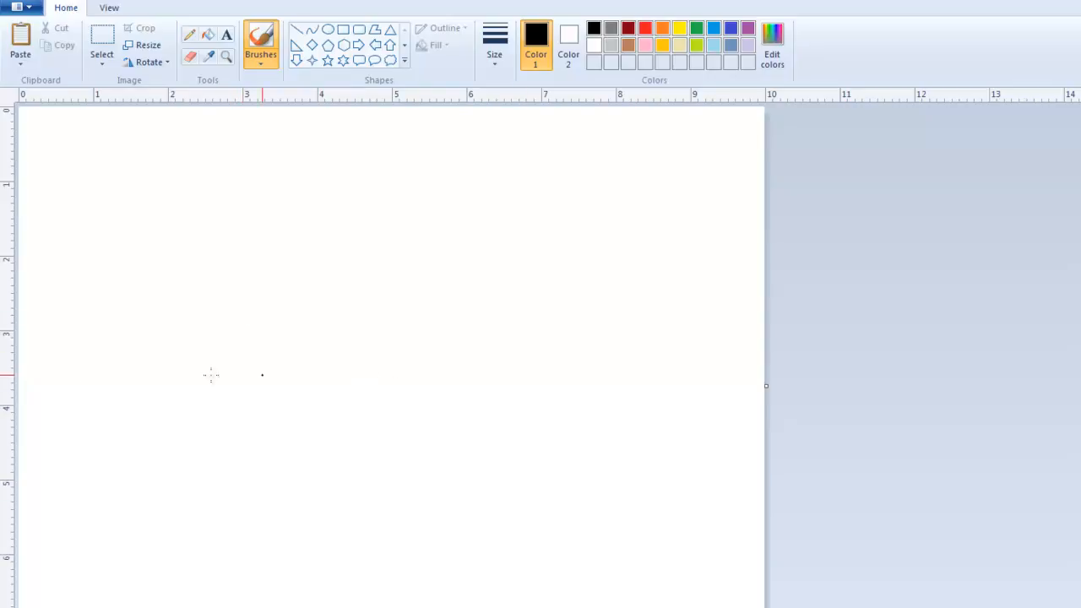
mouse_move(272, 131)
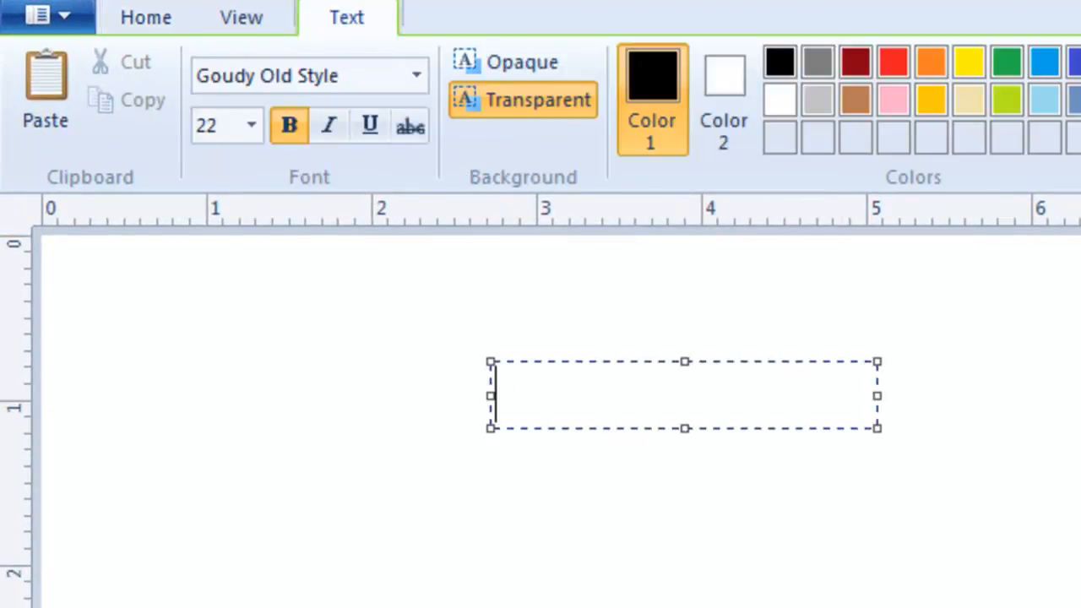
- Enter the first interval label (0.145, 0.175) and move to a new line
text(()
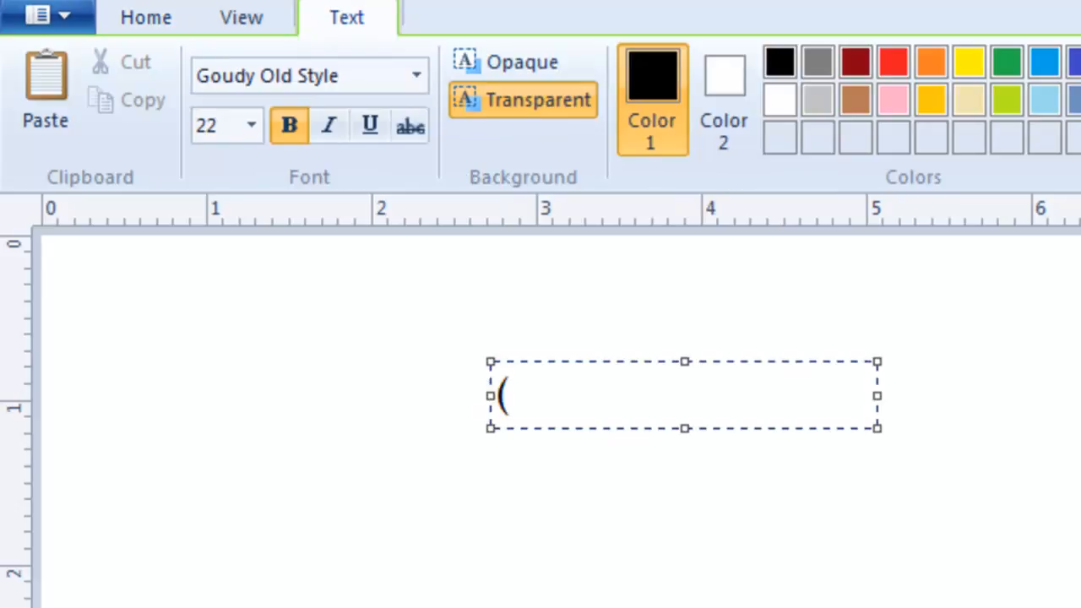
text(0.14)
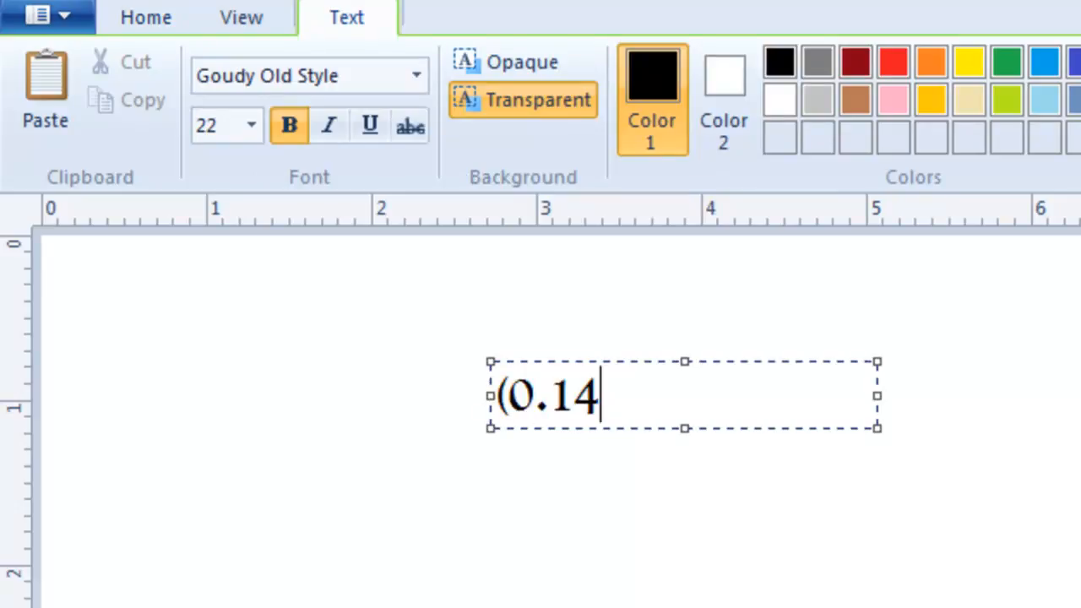
text(5,)
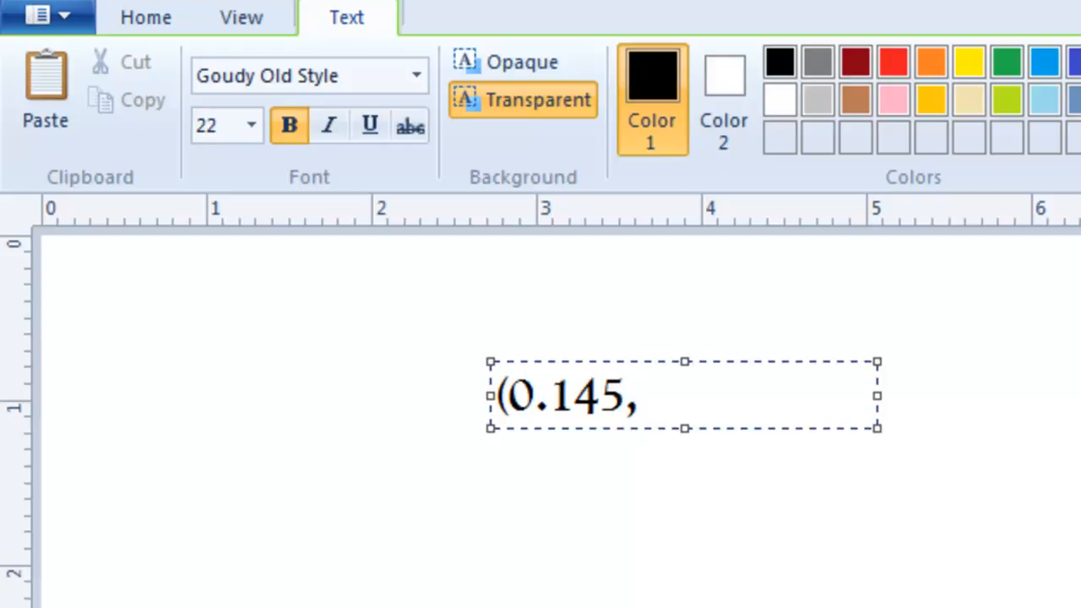
text(01)
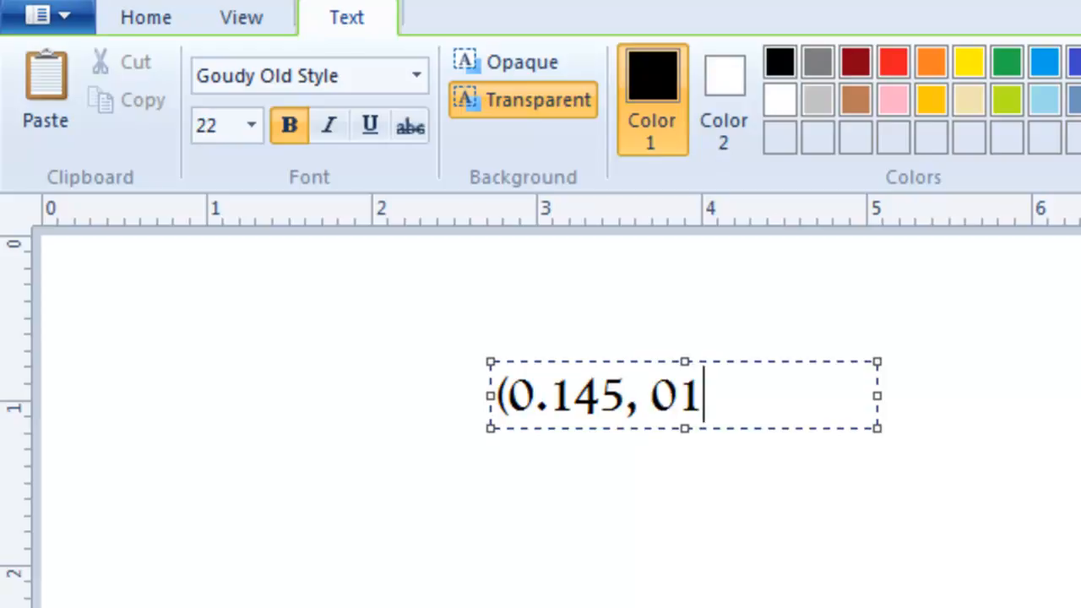
key(Backspace)
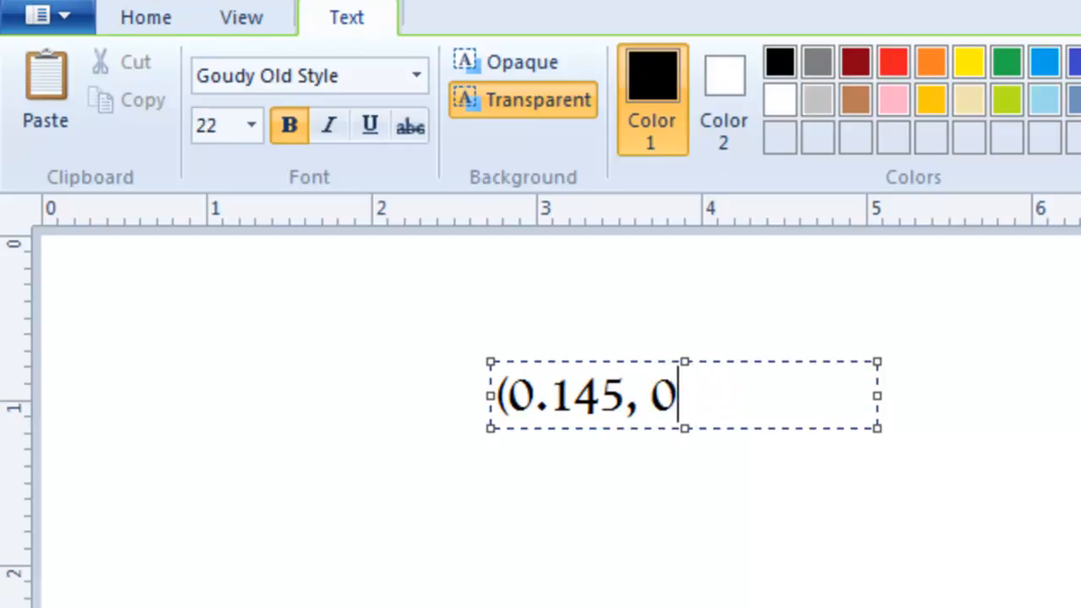
text(.175))
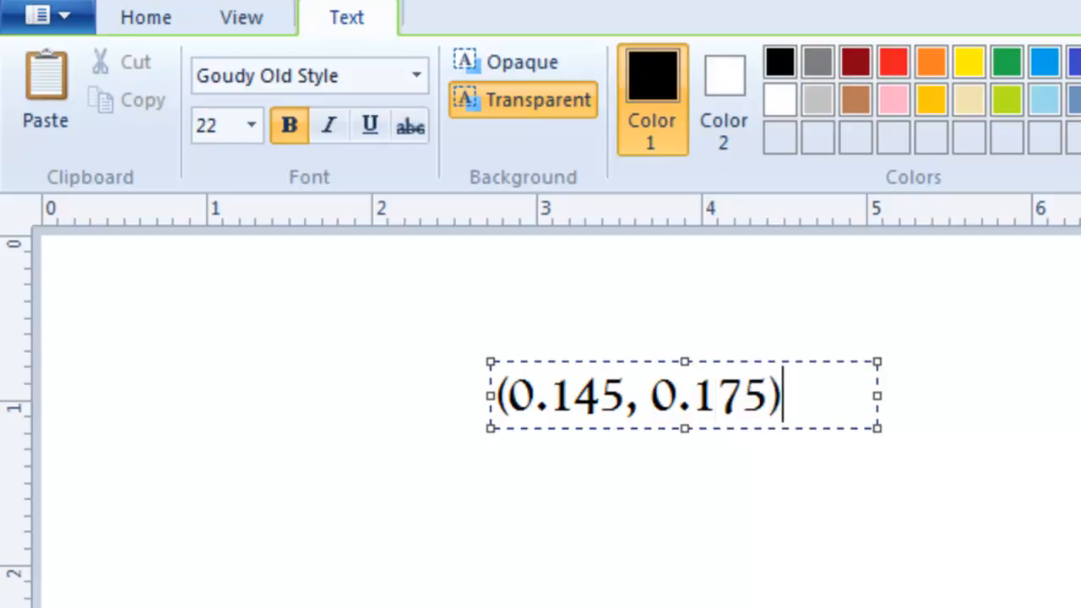
key(Enter)
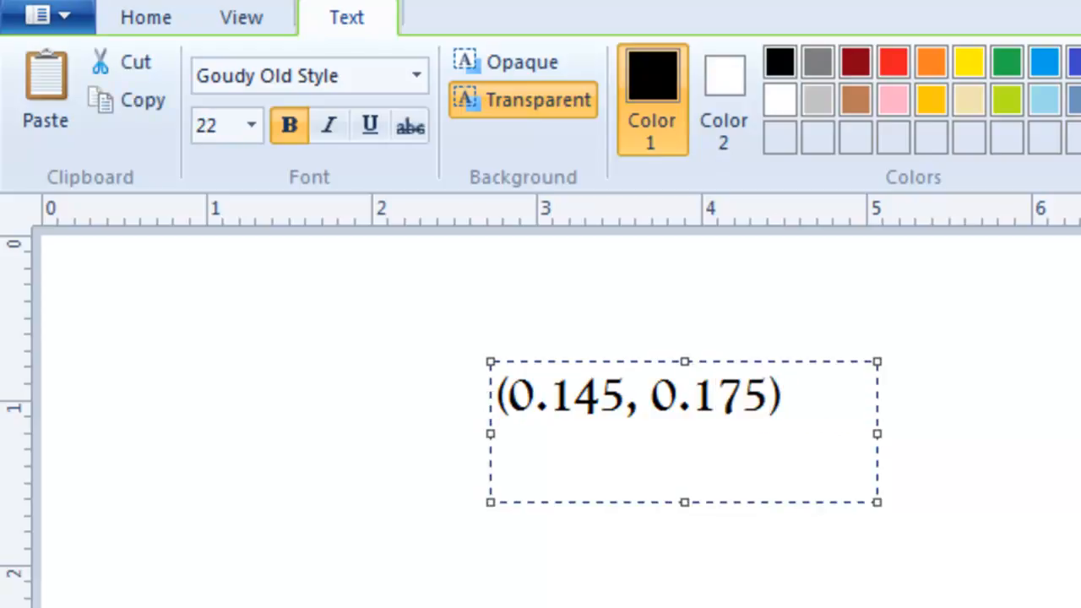
- Enter the second interval label (0.235, 0.315) on the line below
text((23)
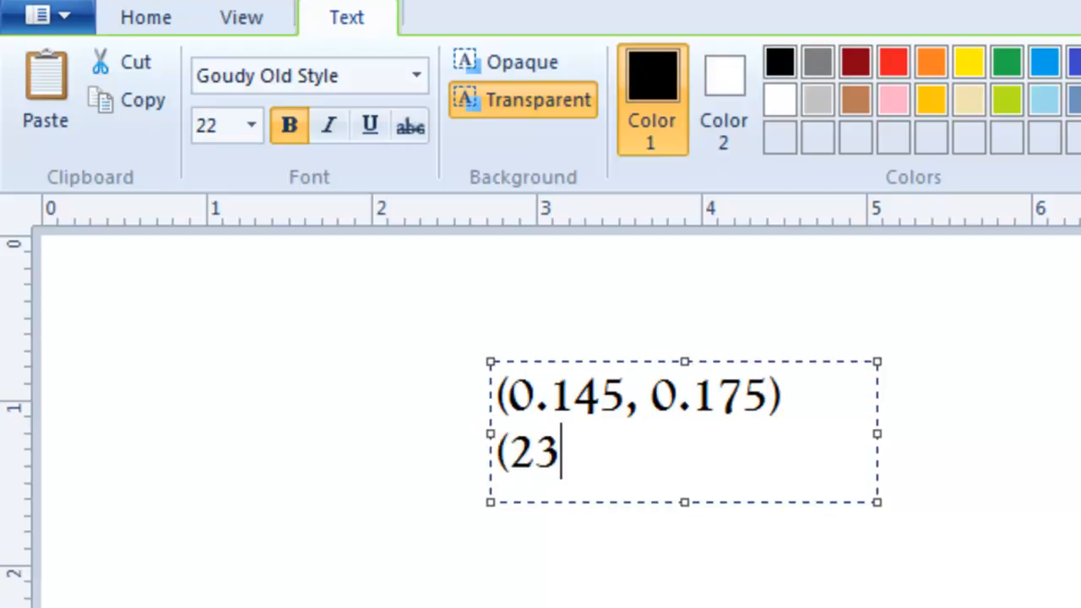
text(0.235)
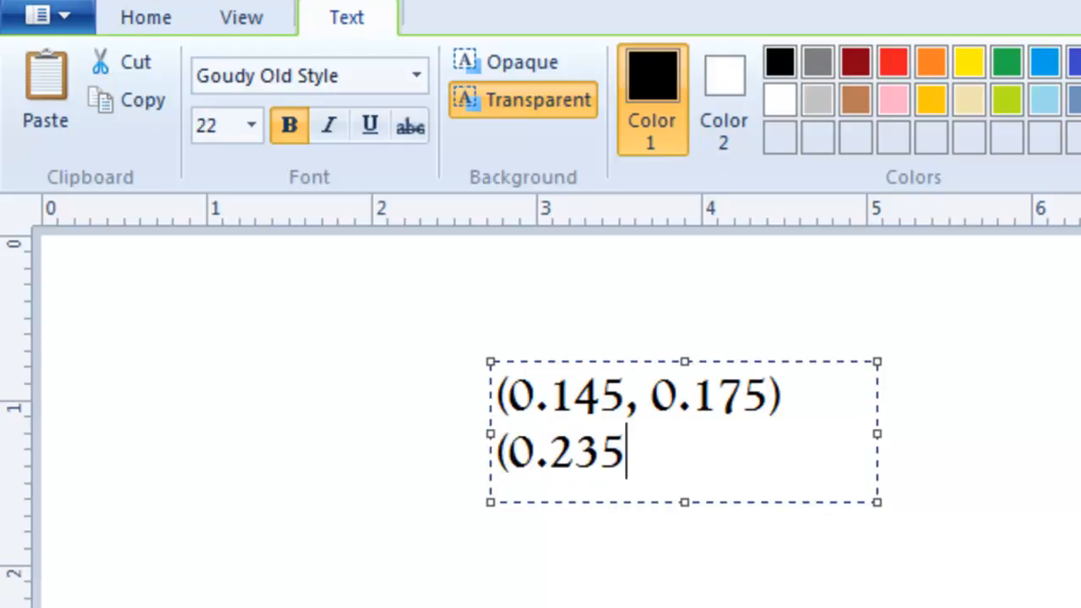
text(,)
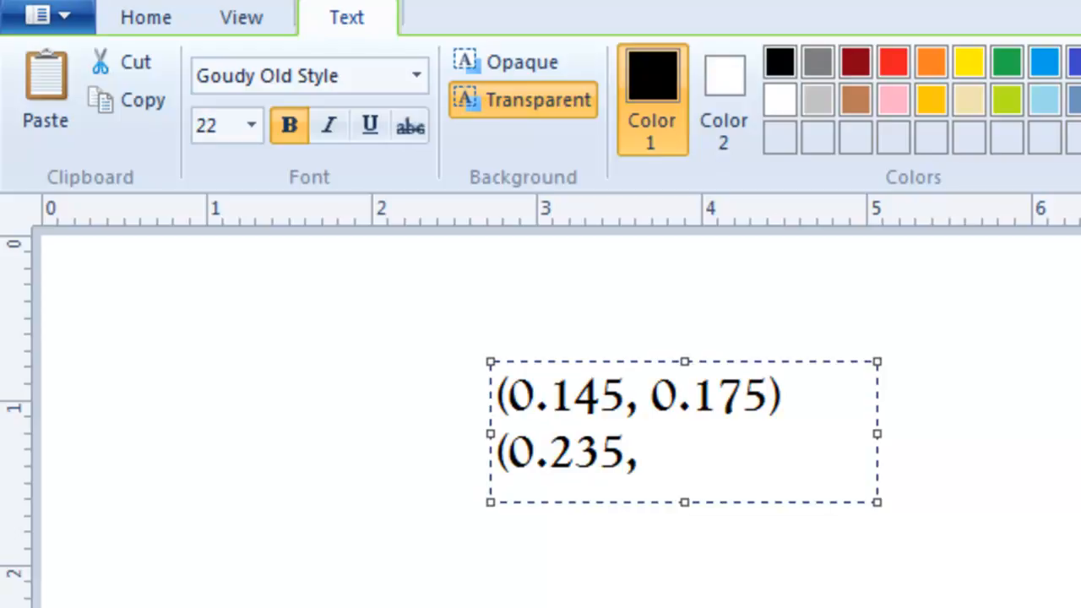
text(0.)
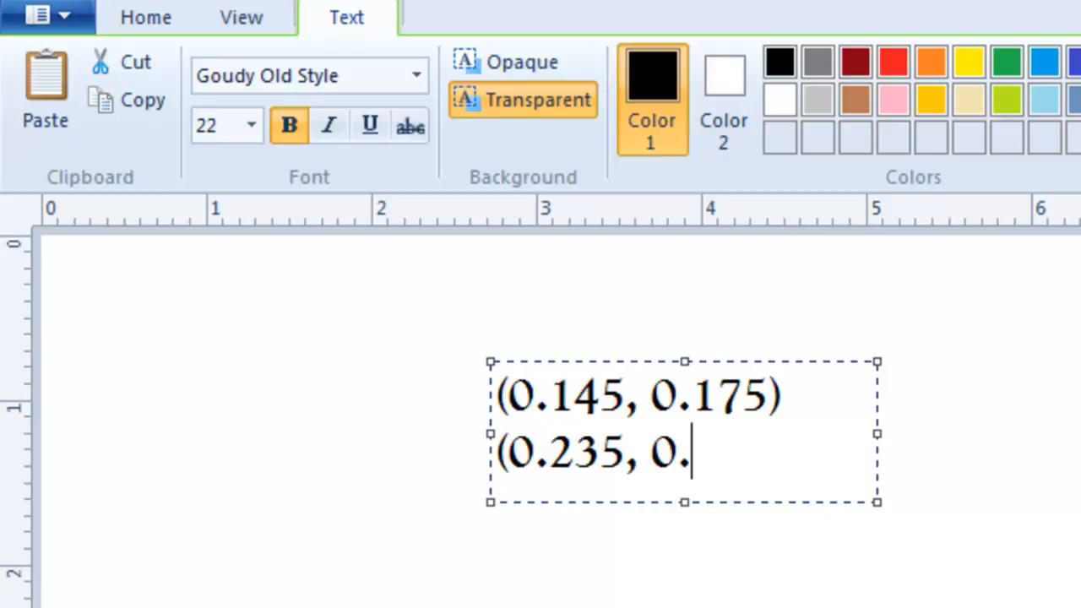
text(315))
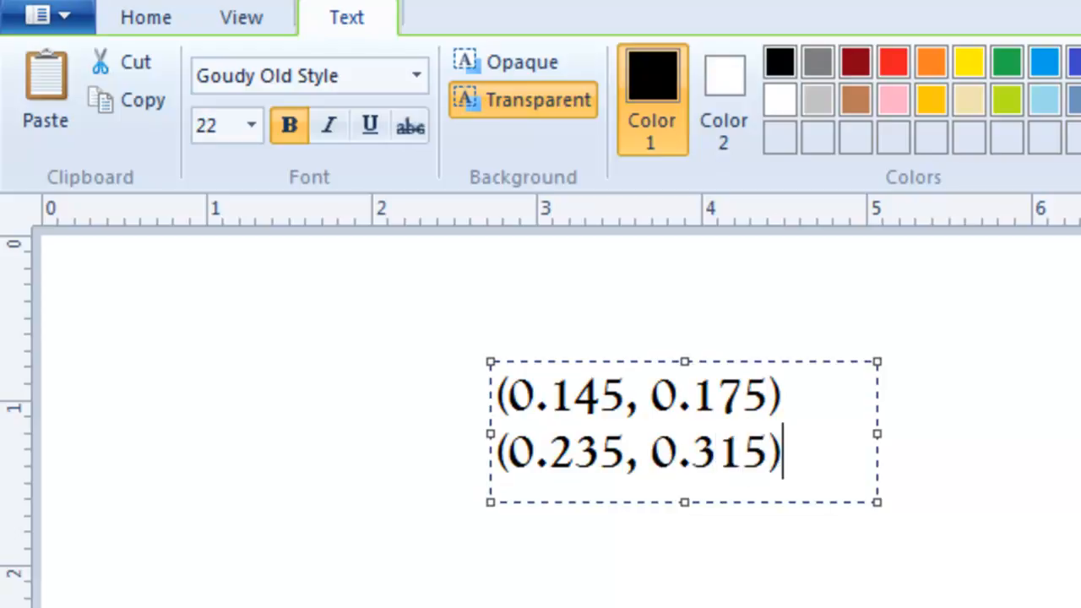
mouse_move(828, 399)
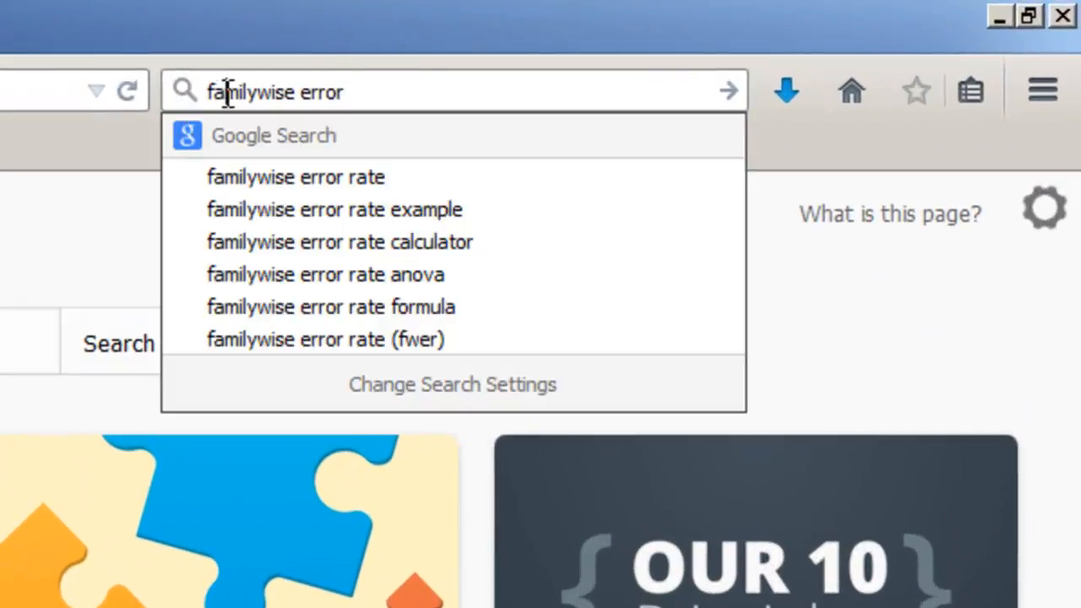
- Search Google for 'number line generator' and go to The Math Worksheet Site's Number Lines page
text(number line generator)
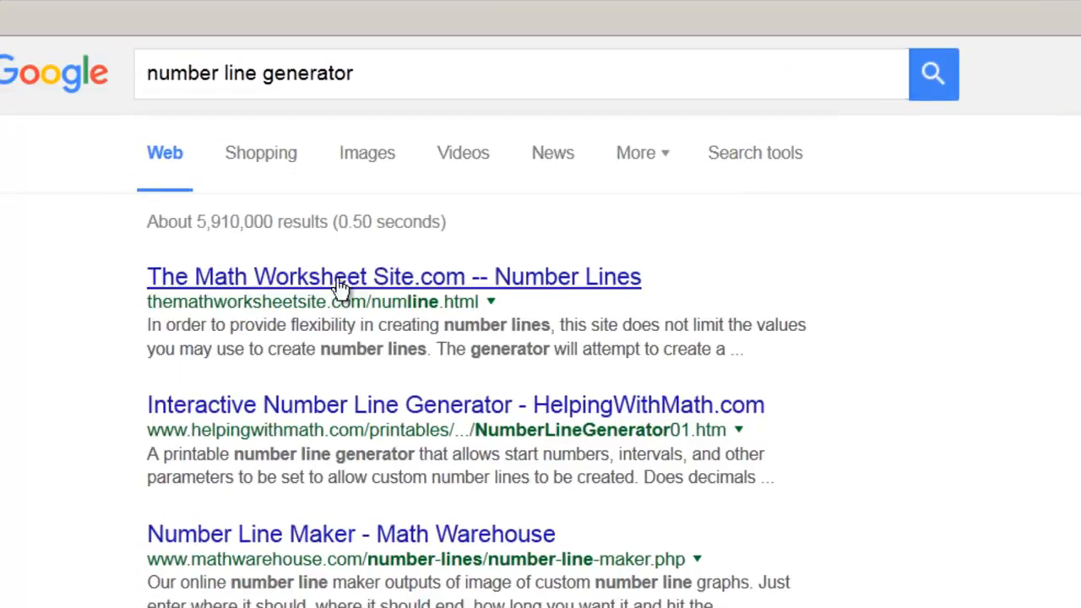
mouse_move(381, 287)
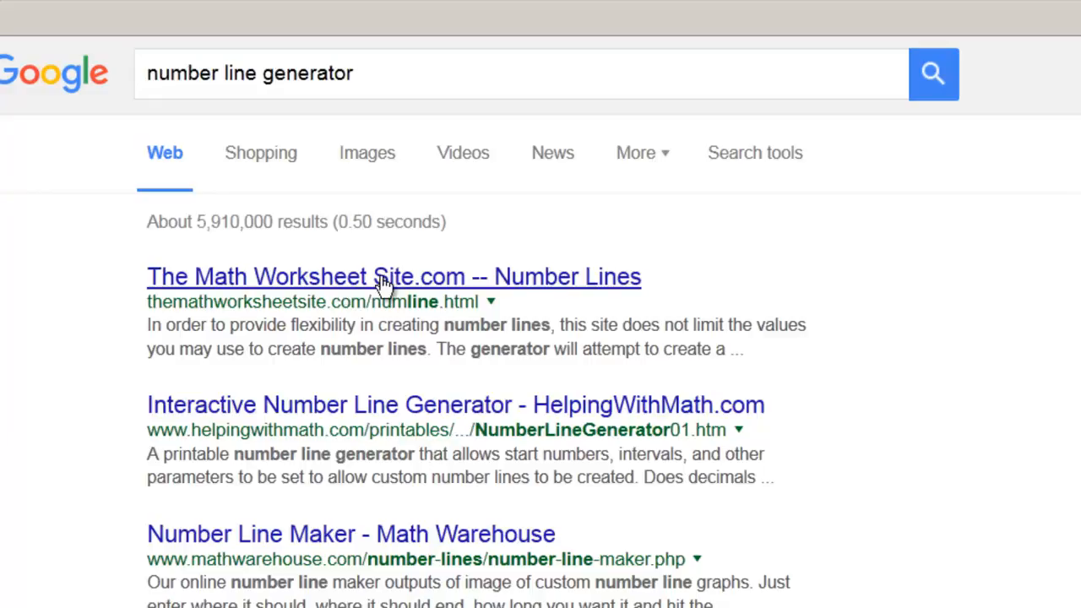
click(385, 277)
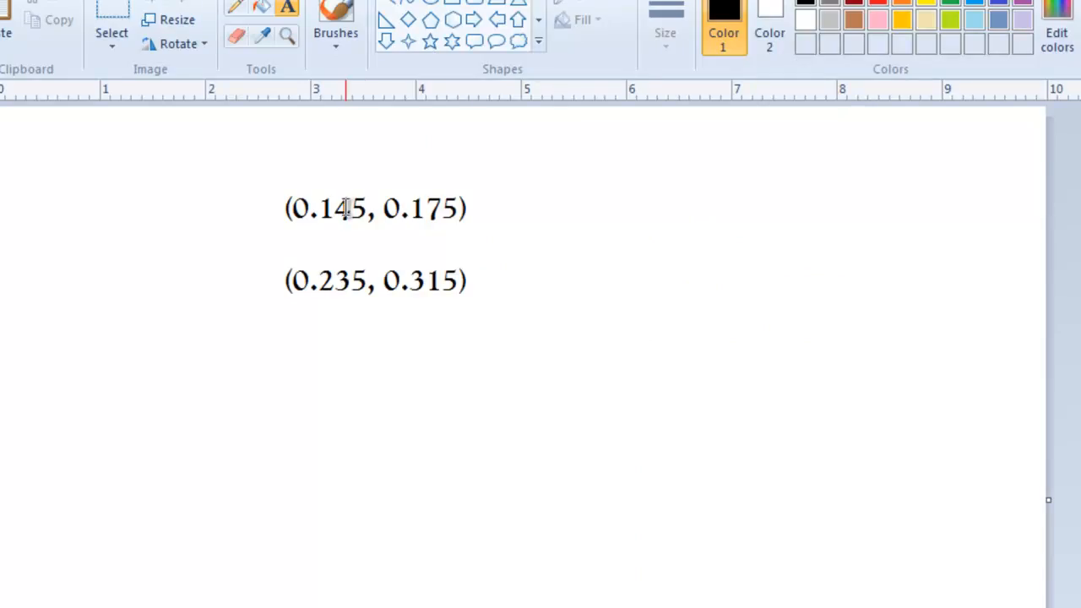
mouse_move(429, 211)
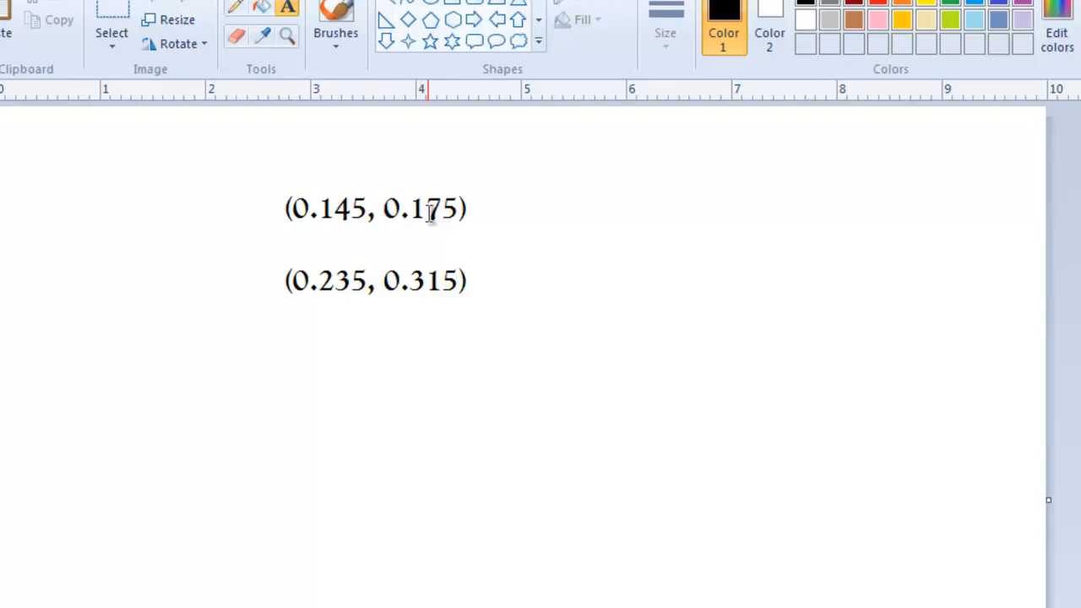
mouse_move(385, 304)
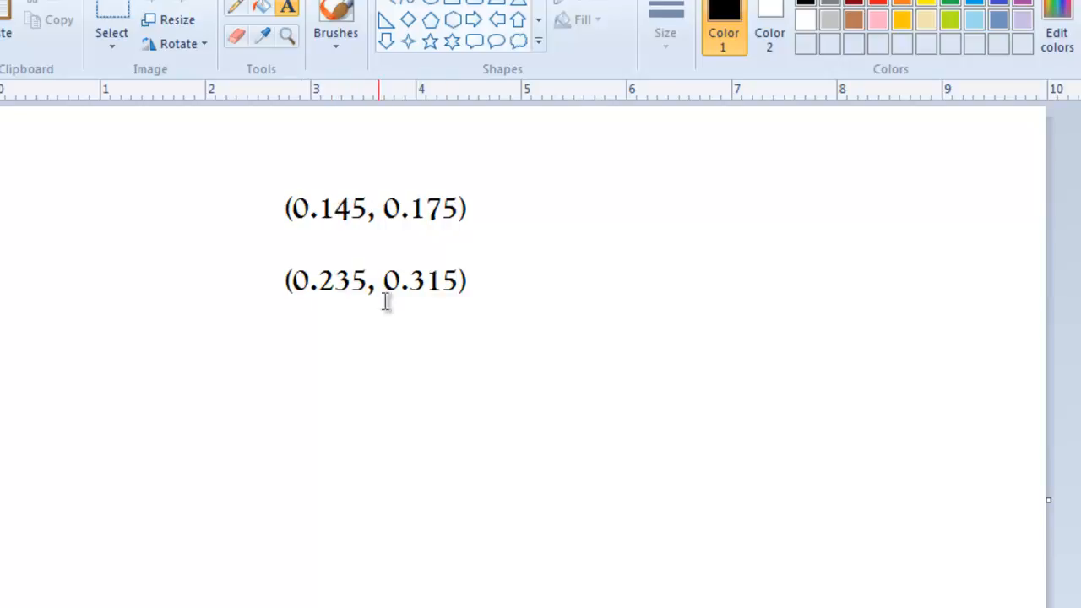
mouse_move(395, 211)
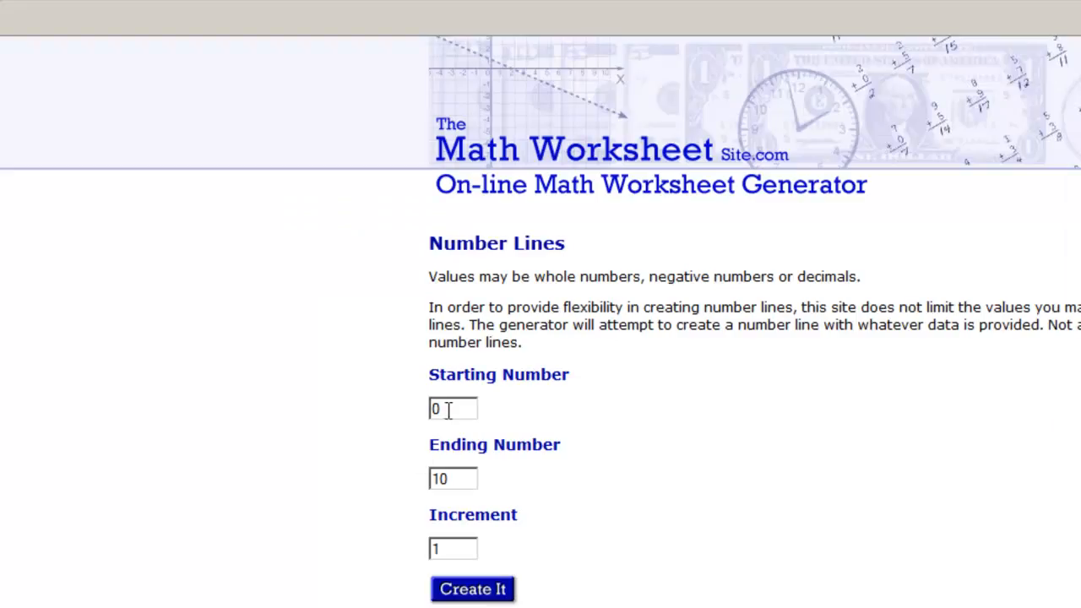
- Generate a number line worksheet from 0.14 to 0.32 in increments of 0.01
text(.14)
click(452, 478)
text(0)
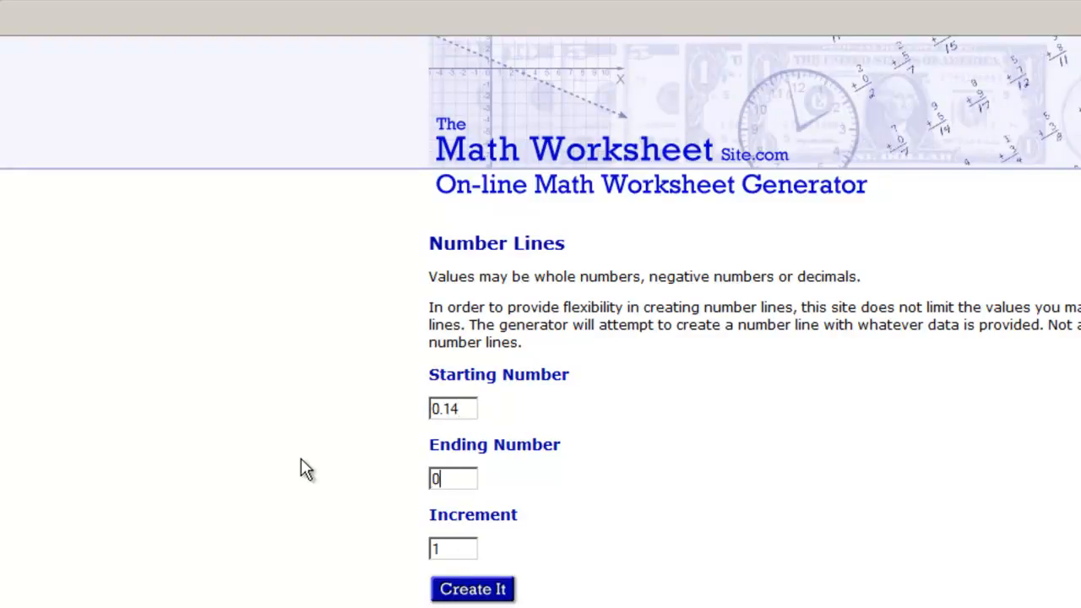
text(.32)
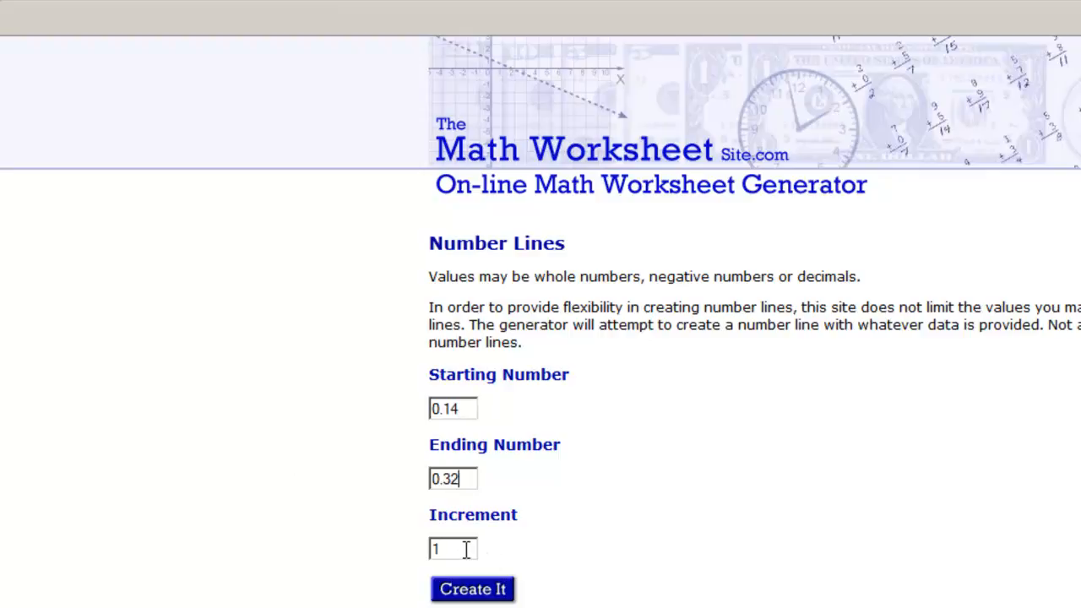
text(0)
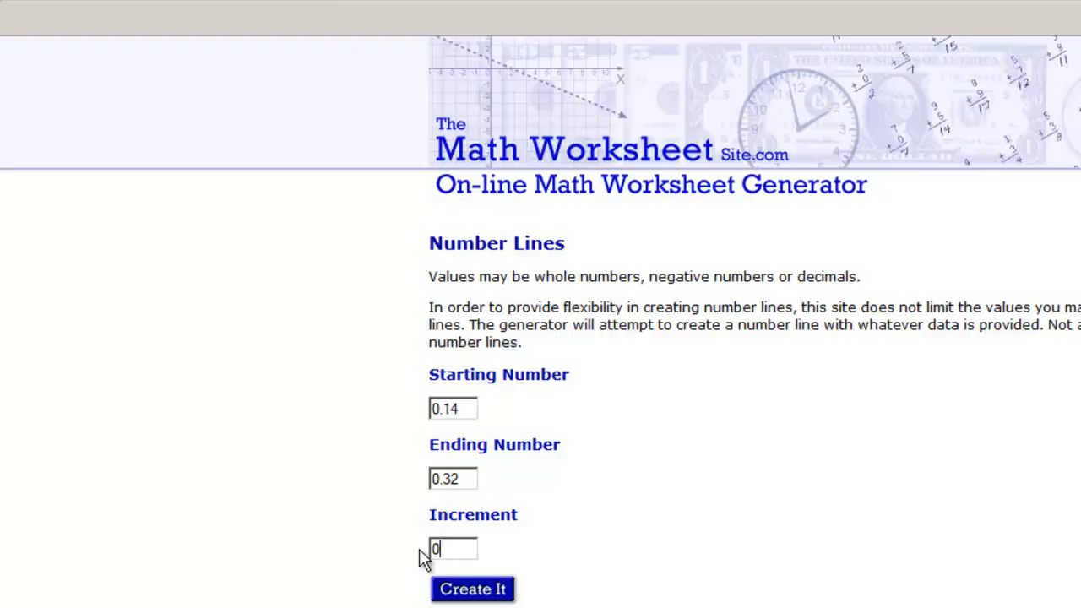
text(.01)
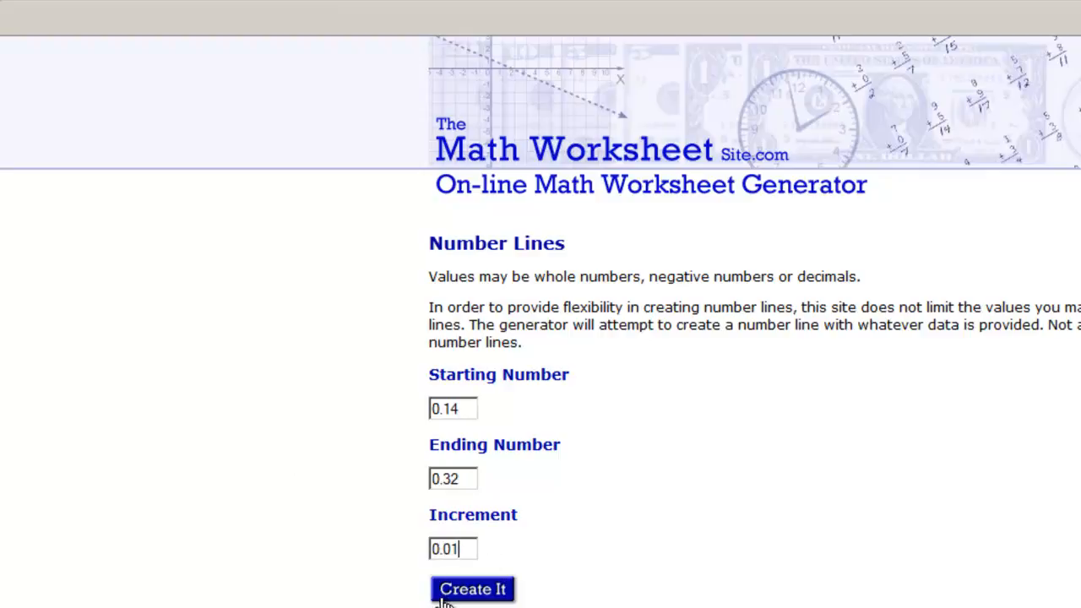
click(473, 588)
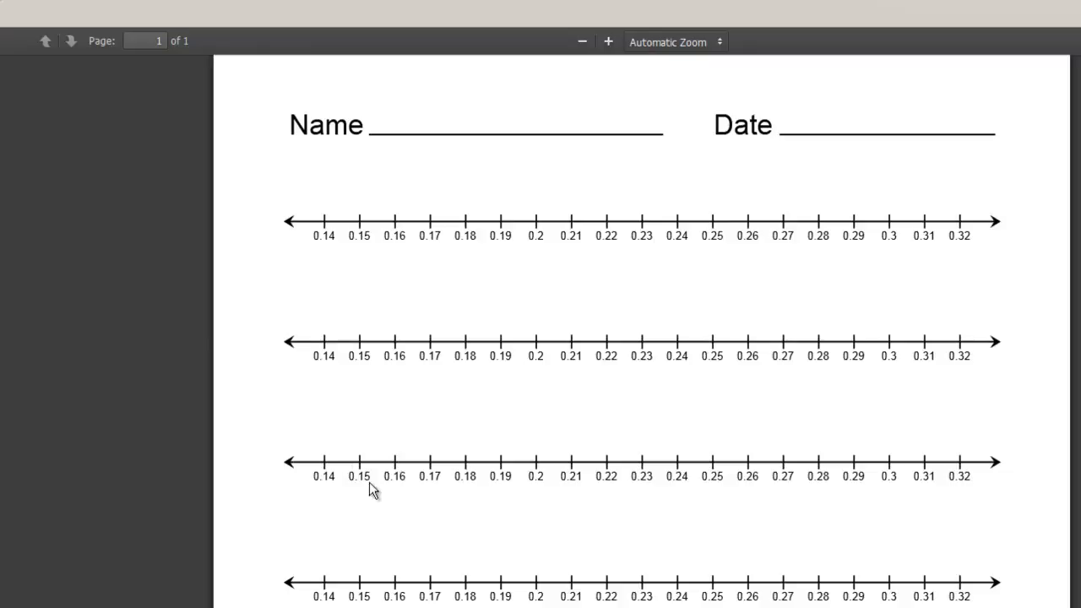
mouse_move(582, 329)
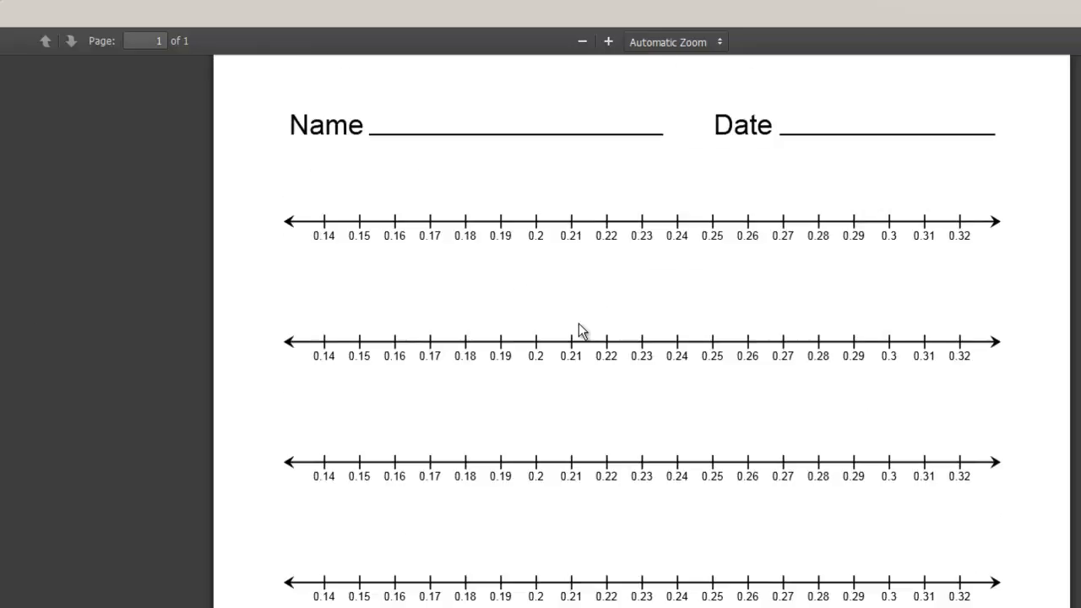
scroll(down, 3)
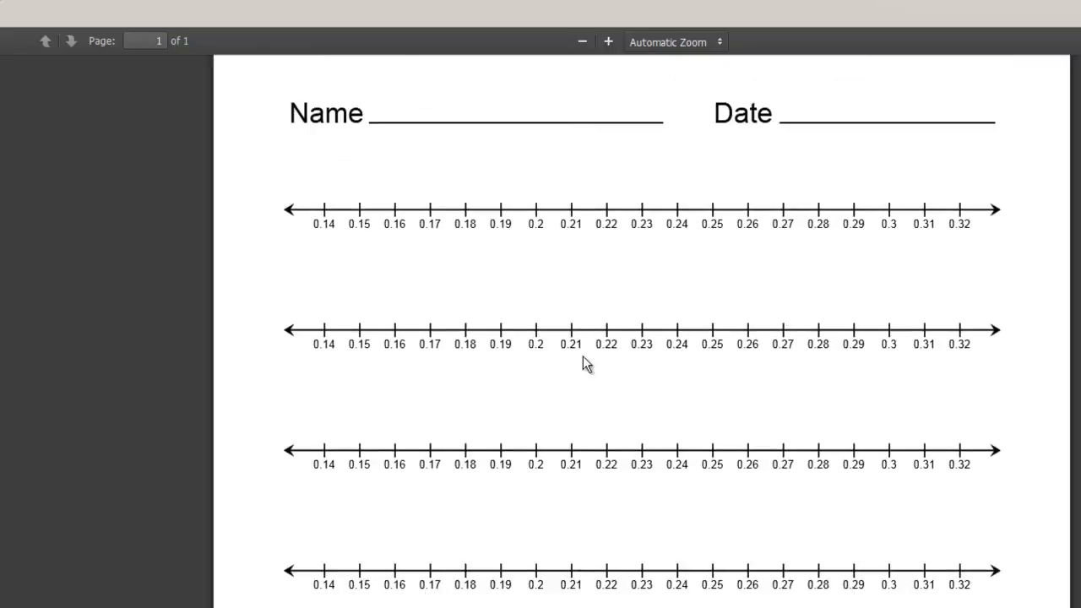
mouse_move(587, 385)
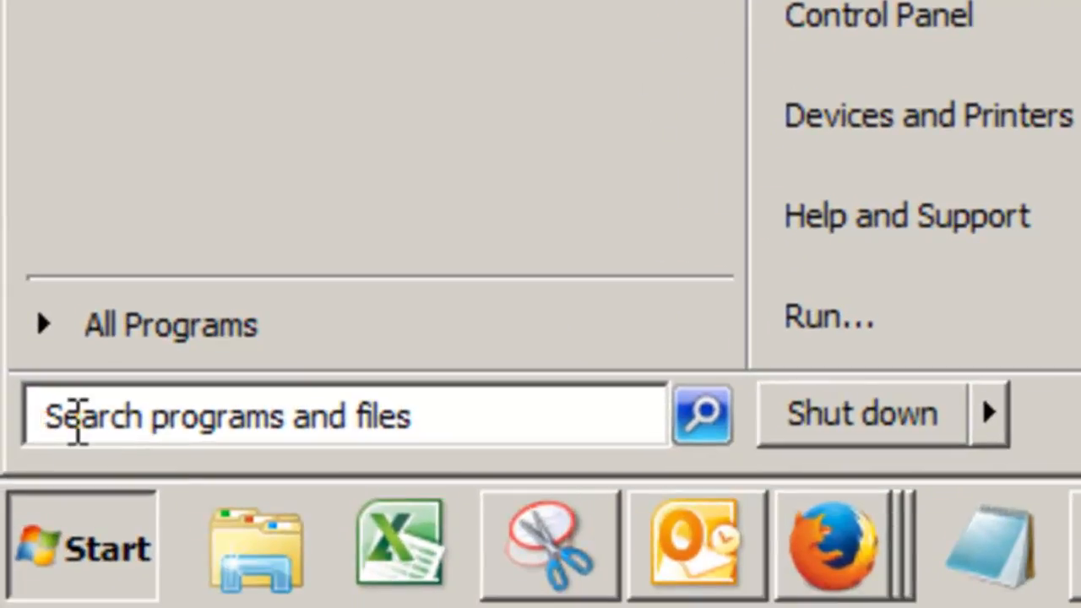
- Capture one 0.14–0.32 number line from the worksheet with Snipping Tool
text(snippin)
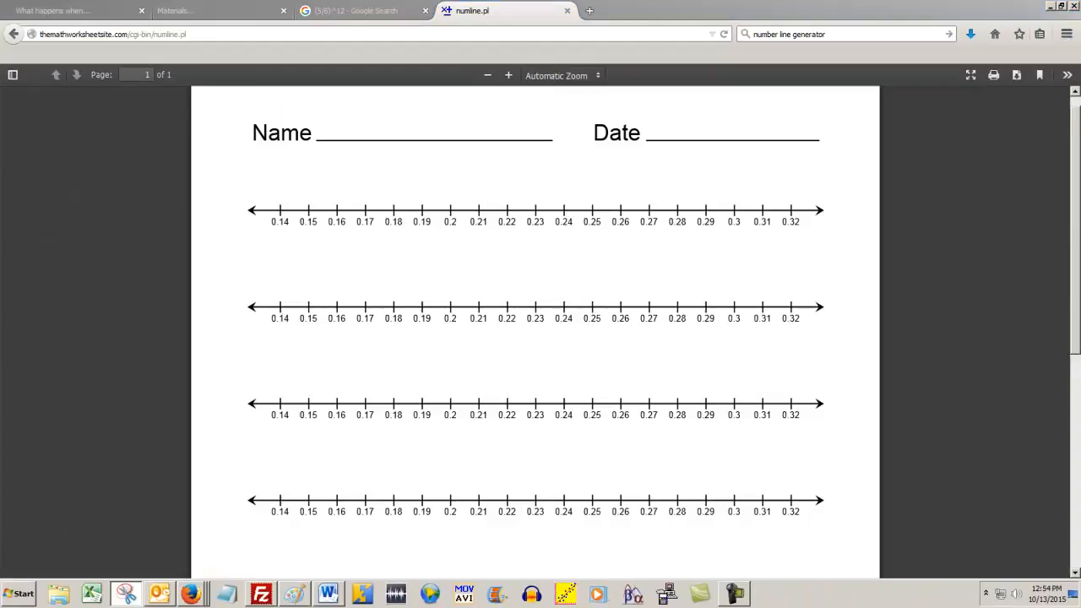
click(125, 591)
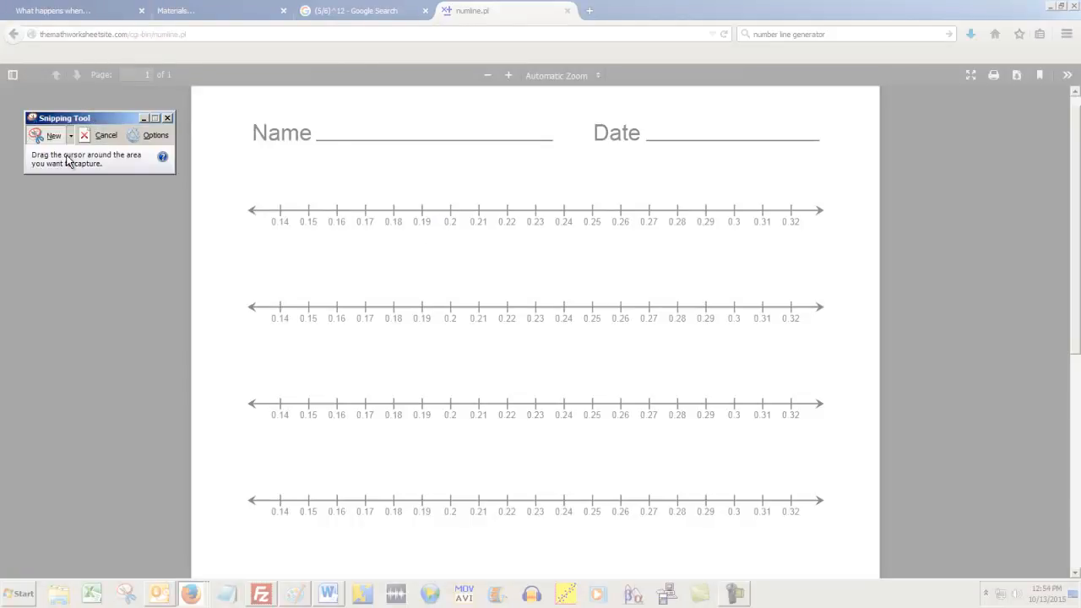
mouse_move(209, 169)
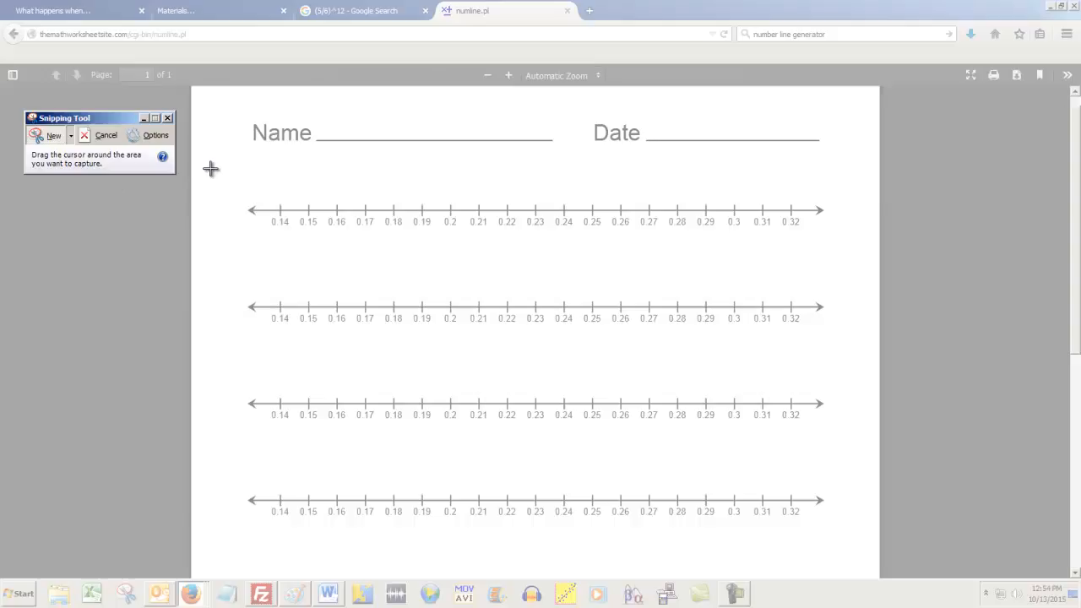
drag(227, 167, 784, 246)
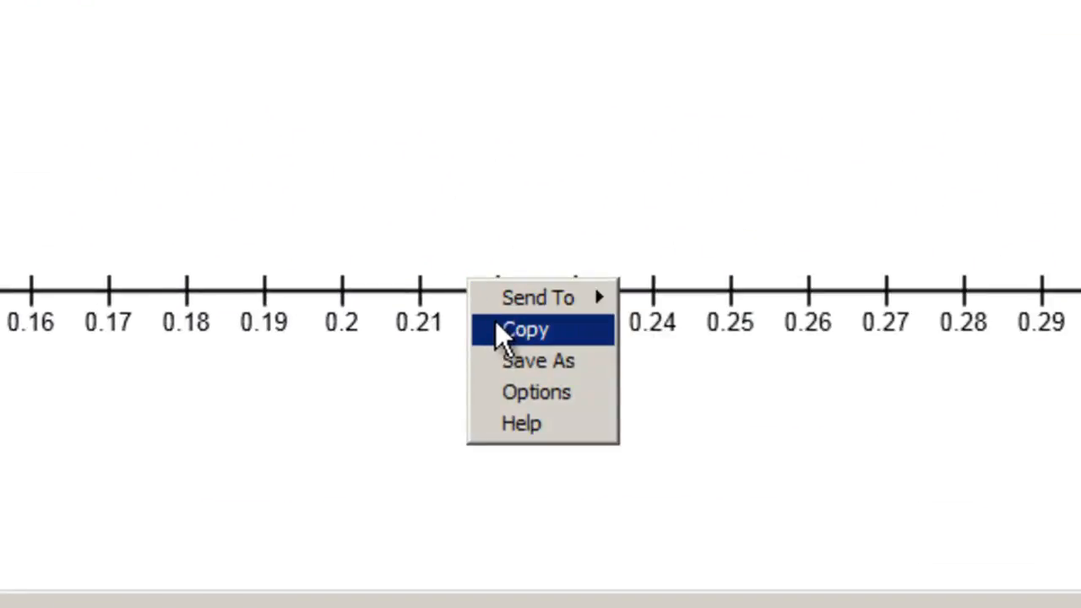
click(523, 329)
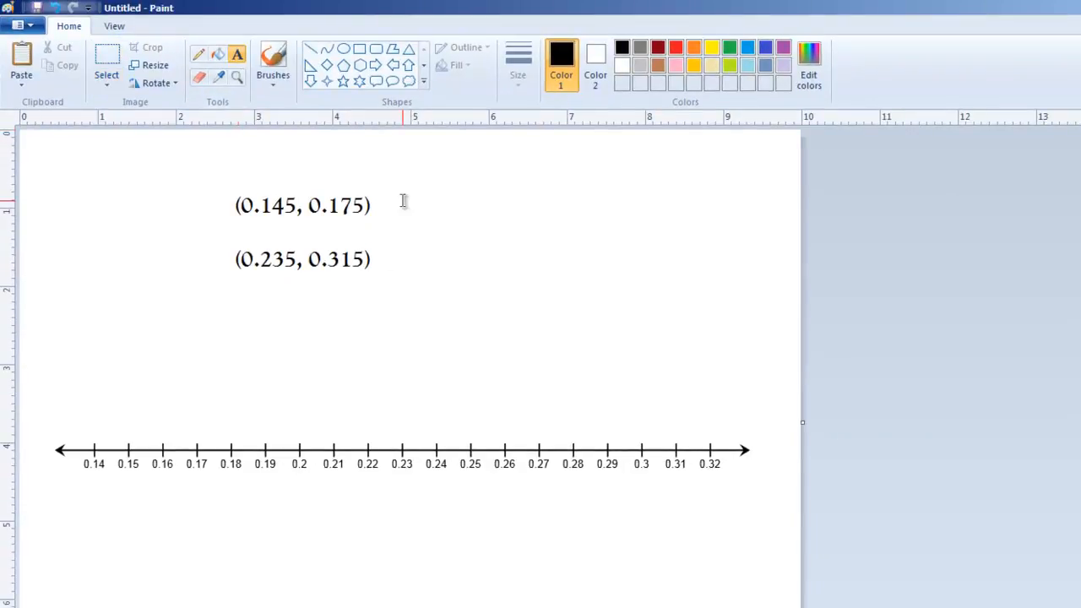
- Label the intervals 'Rate with group A' and 'Rate with group B'
text(R)
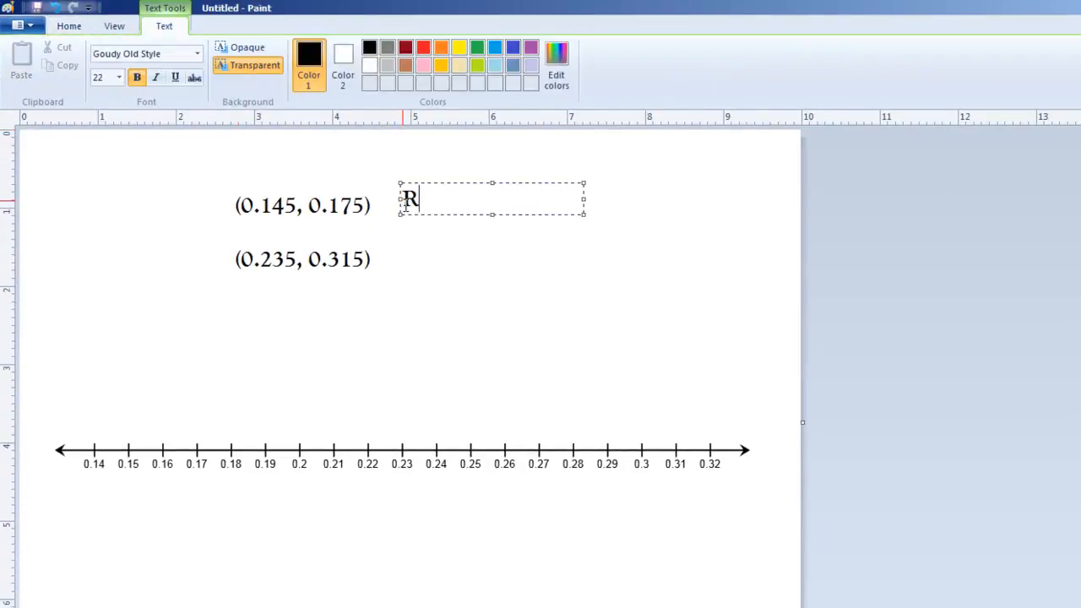
text(ate with group A)
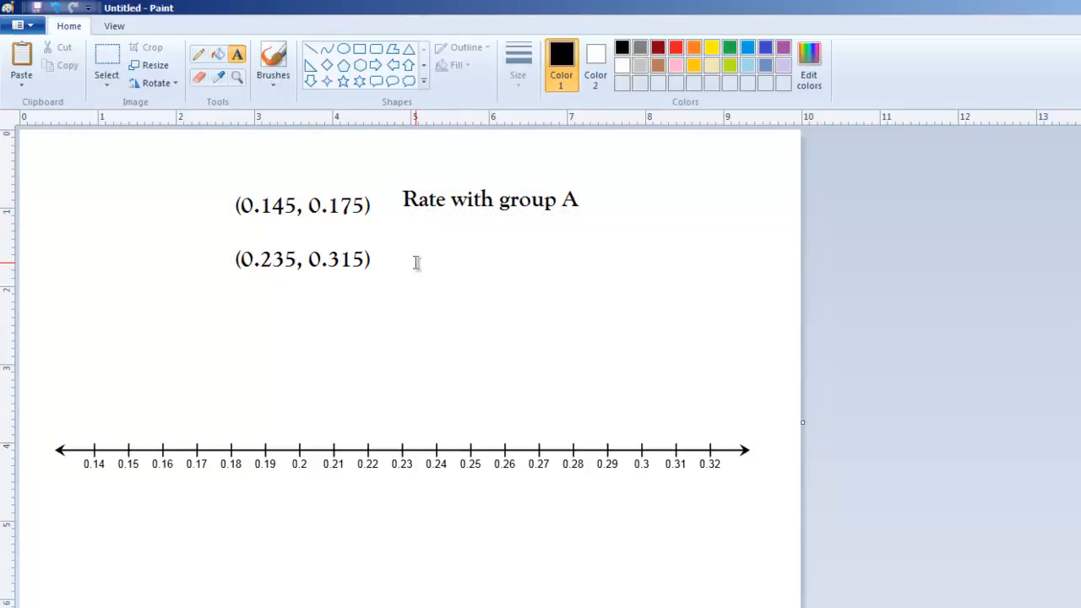
text(rate wi)
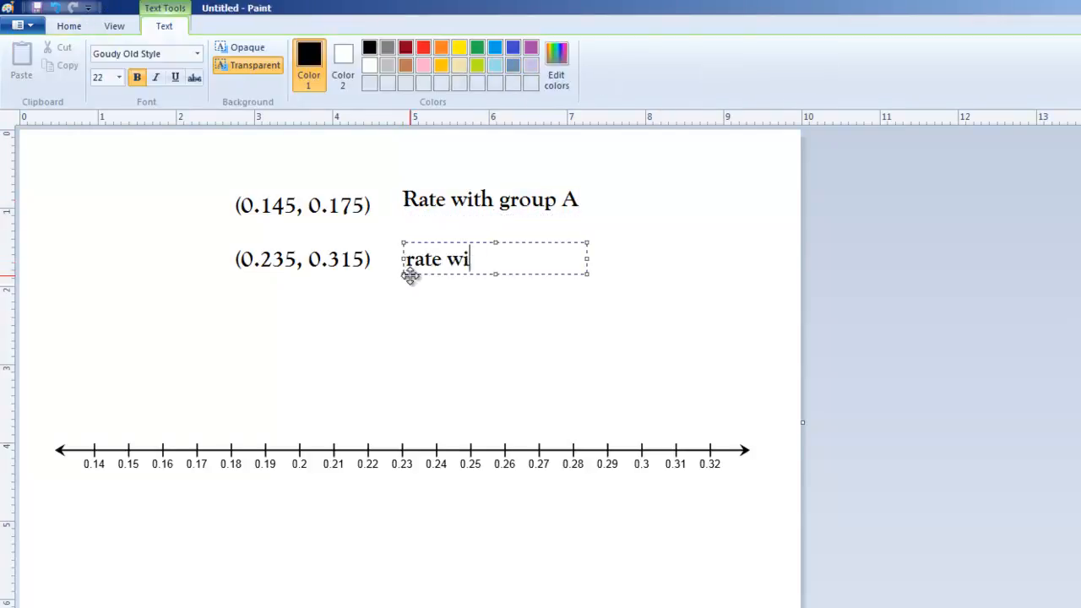
text(th group B)
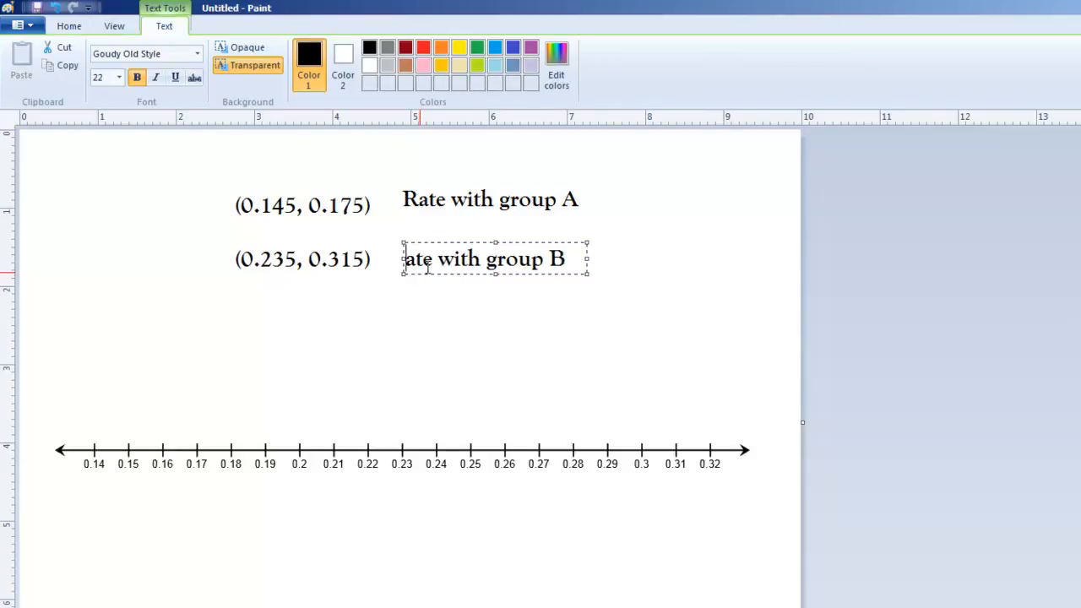
- Start the title 'Comparitive Percentages across' below the number line
click(470, 324)
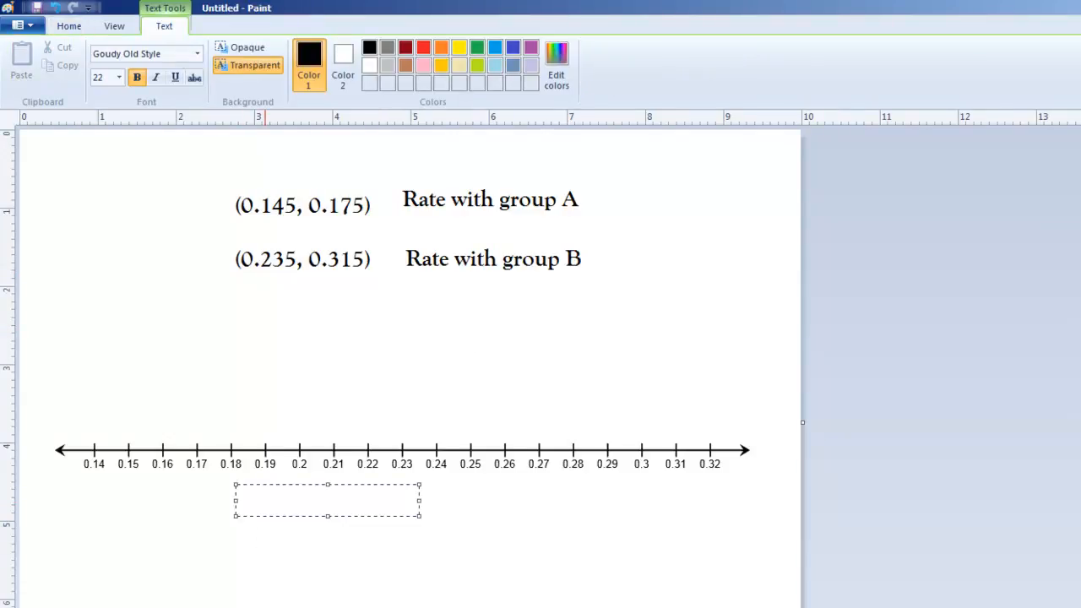
text(Com)
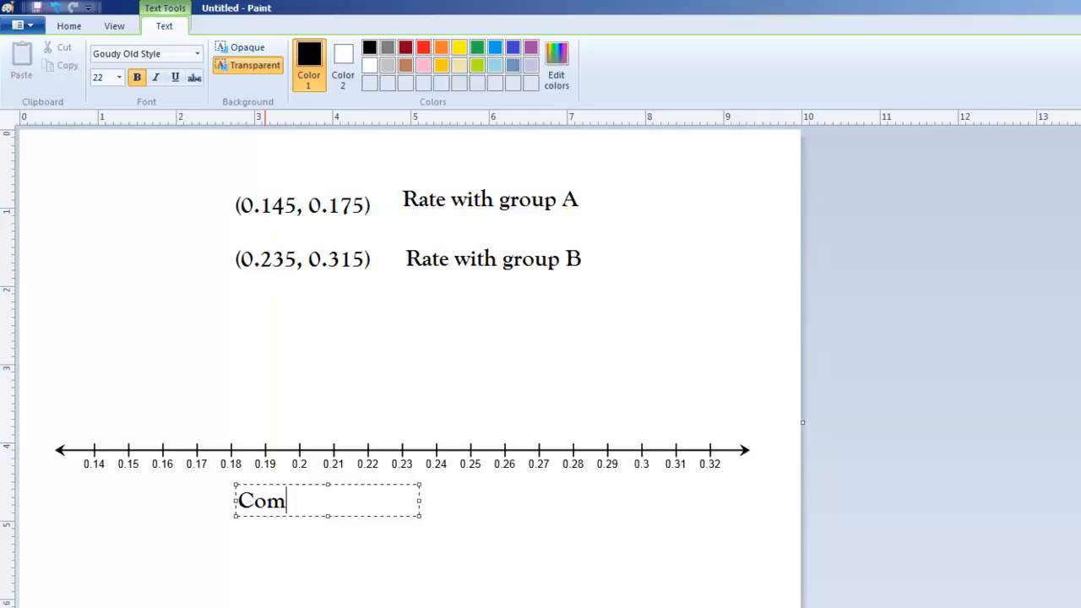
text(partive Per)
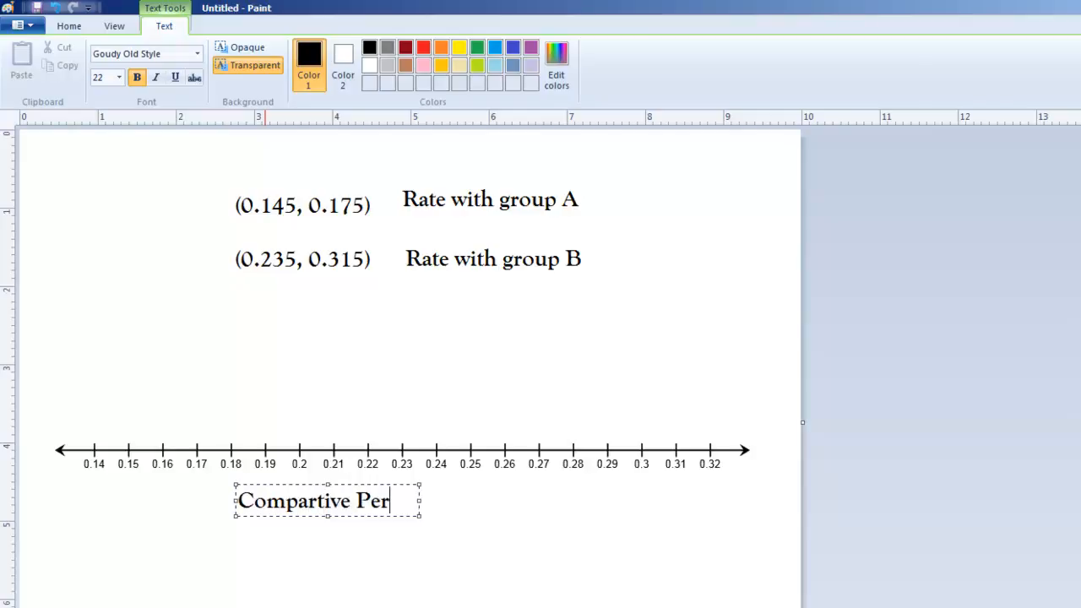
text(cenages acroc)
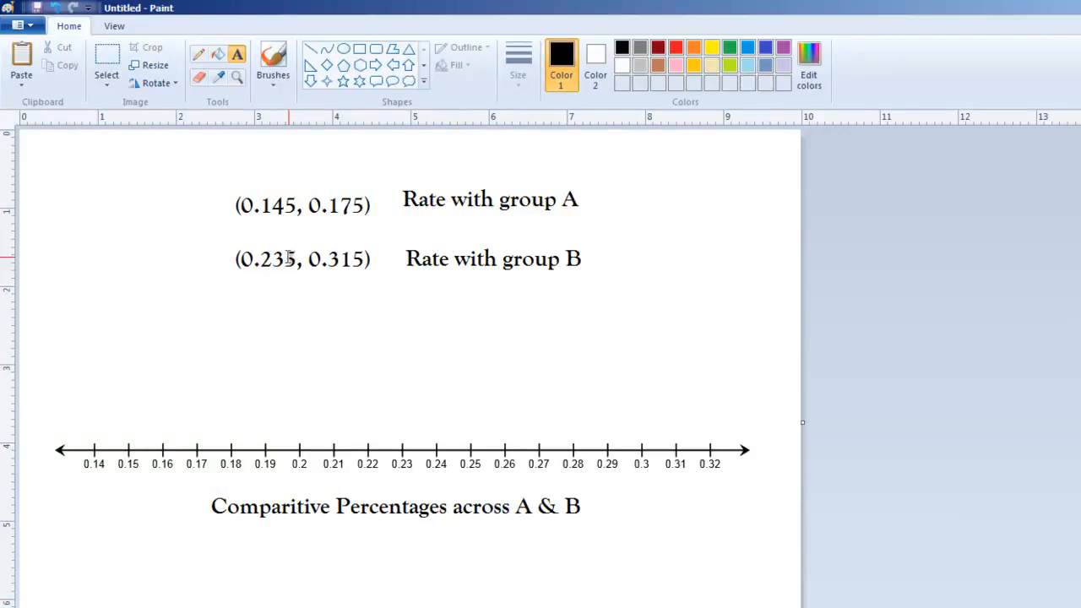
mouse_move(319, 206)
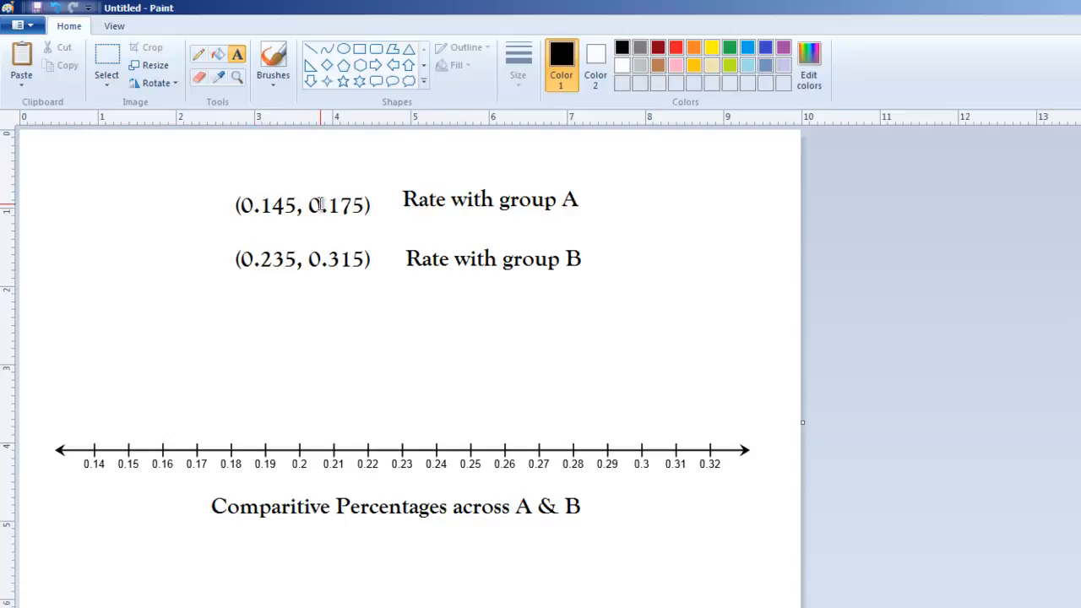
mouse_move(361, 209)
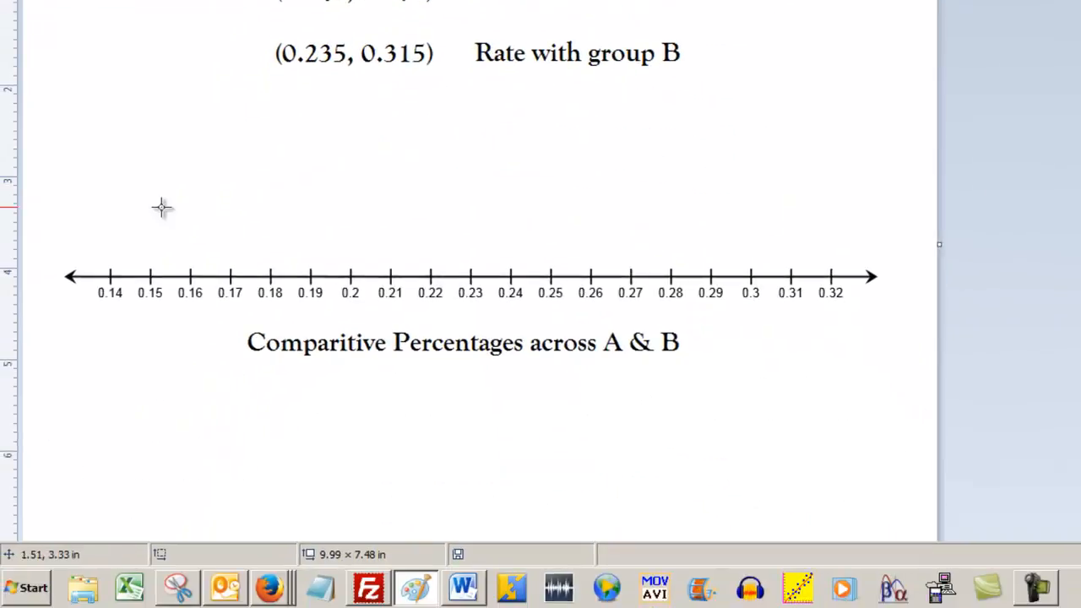
mouse_move(128, 197)
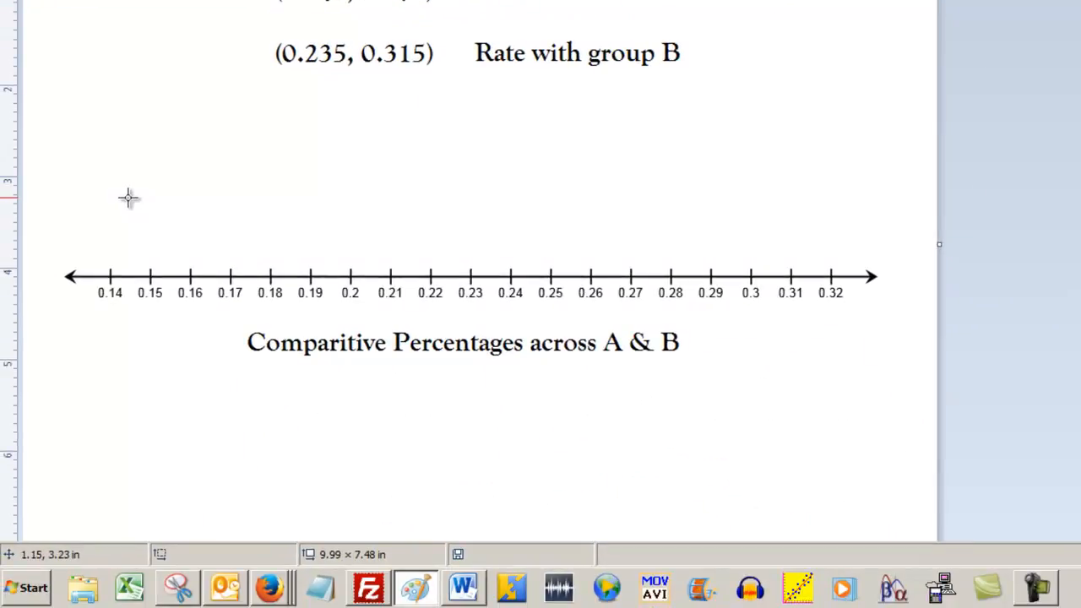
- Draw an outlined rectangle above the number line spanning 0.145 to 0.175
drag(127, 194, 156, 245)
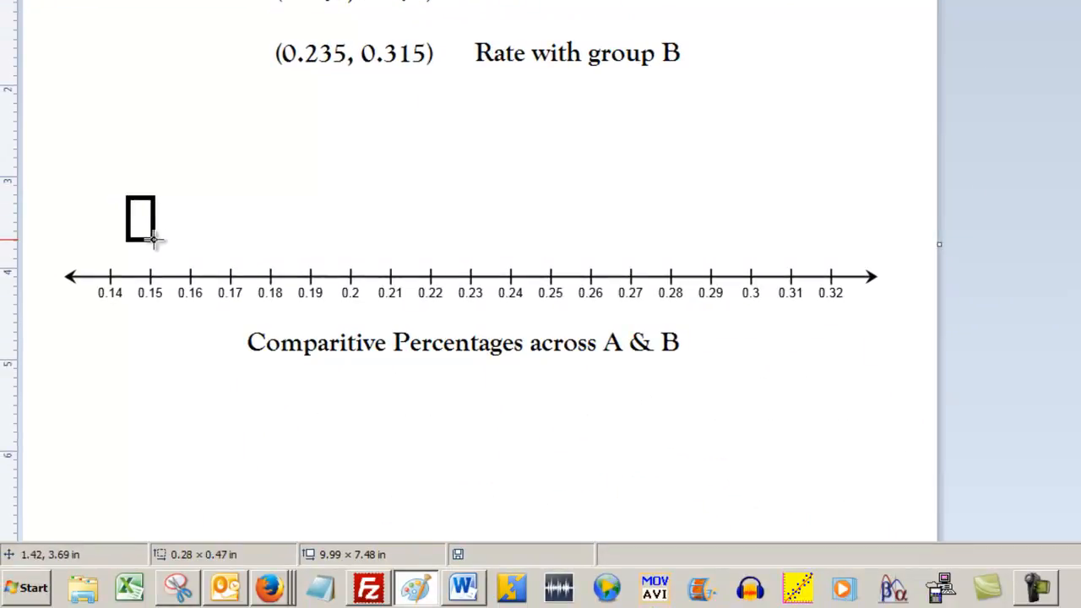
drag(156, 240, 218, 245)
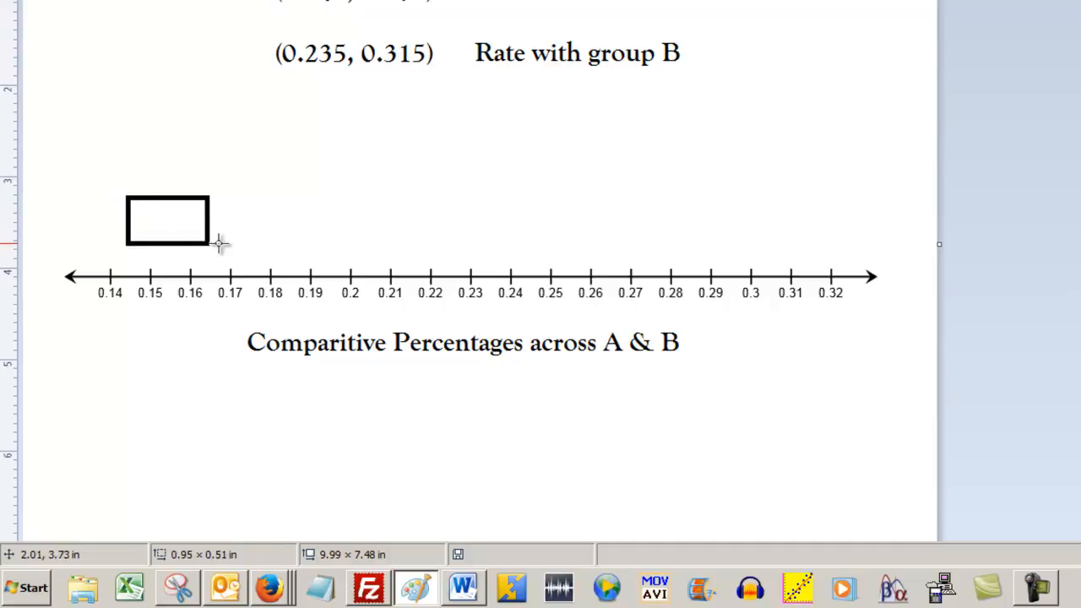
drag(211, 244, 247, 245)
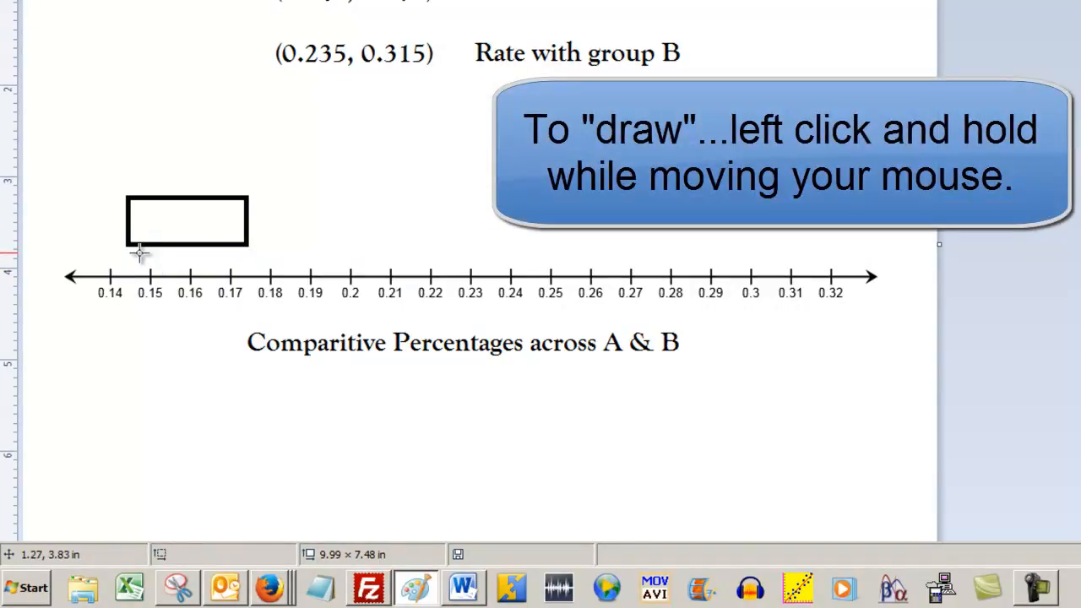
mouse_move(113, 66)
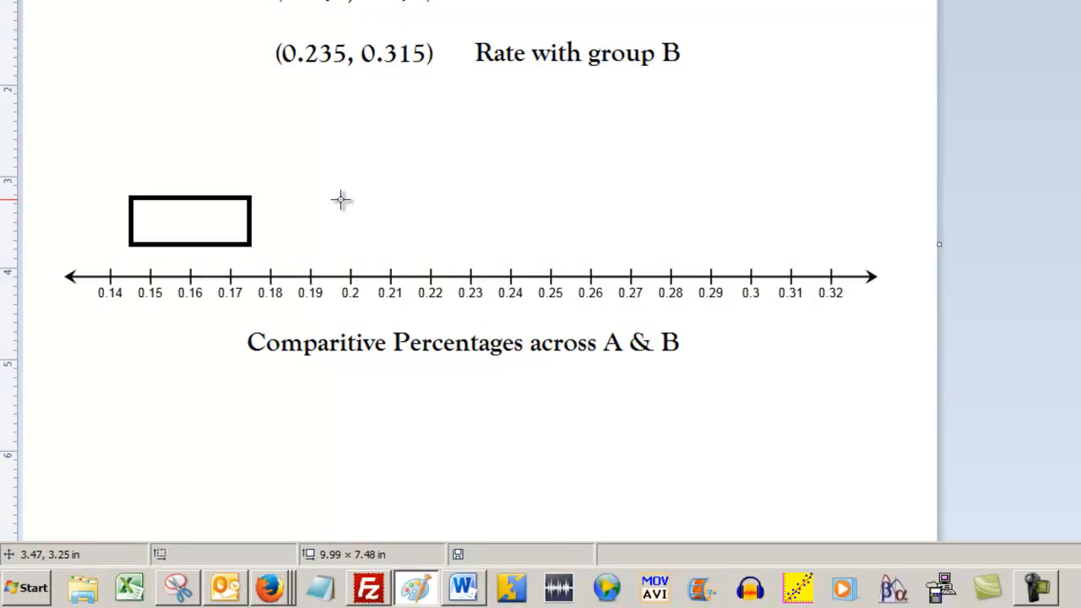
mouse_move(145, 245)
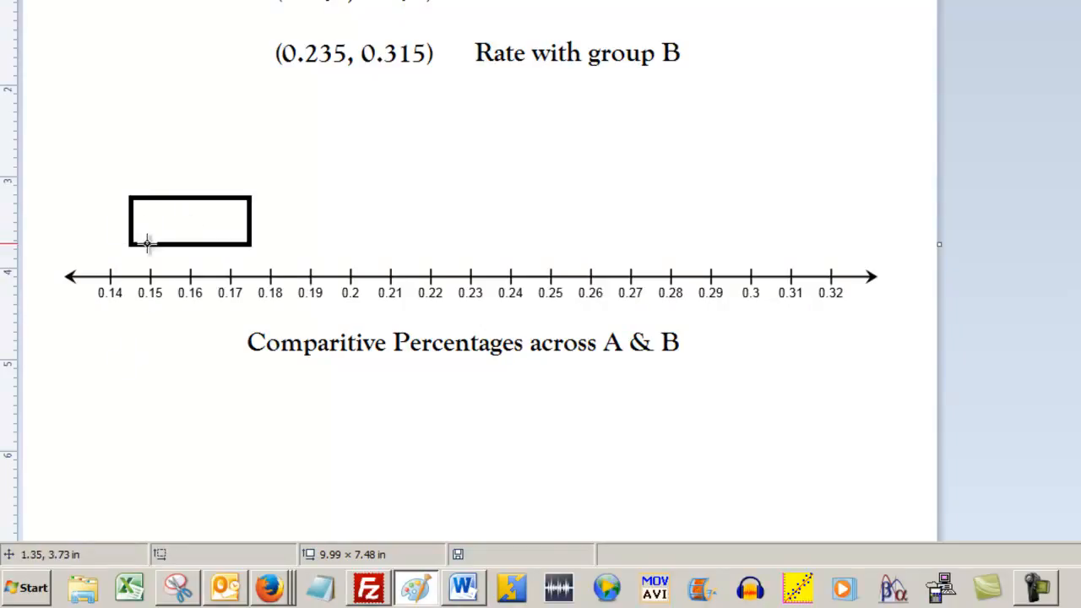
mouse_move(245, 250)
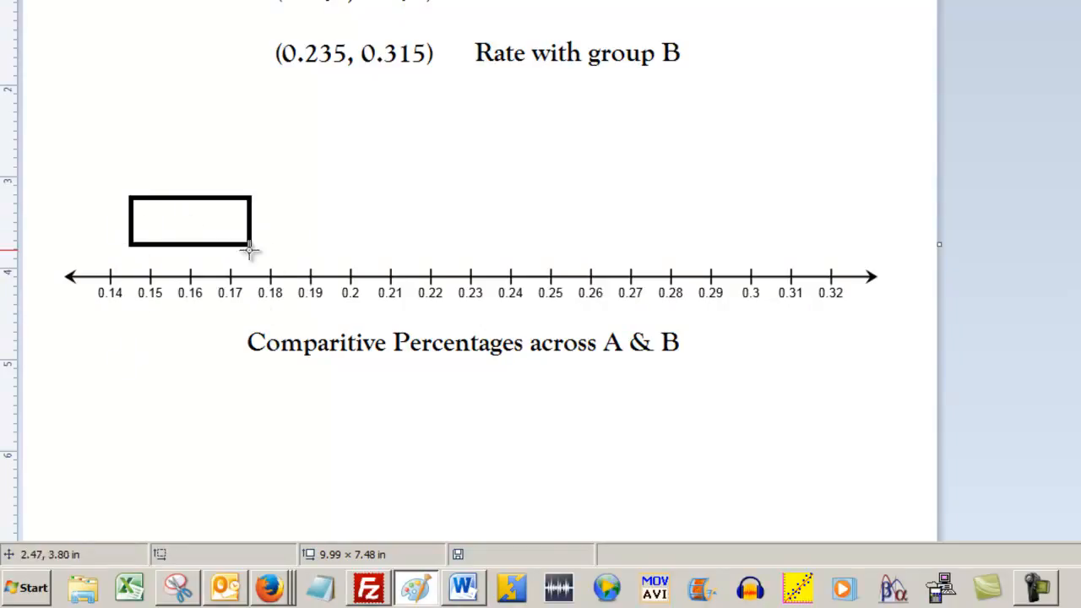
mouse_move(245, 311)
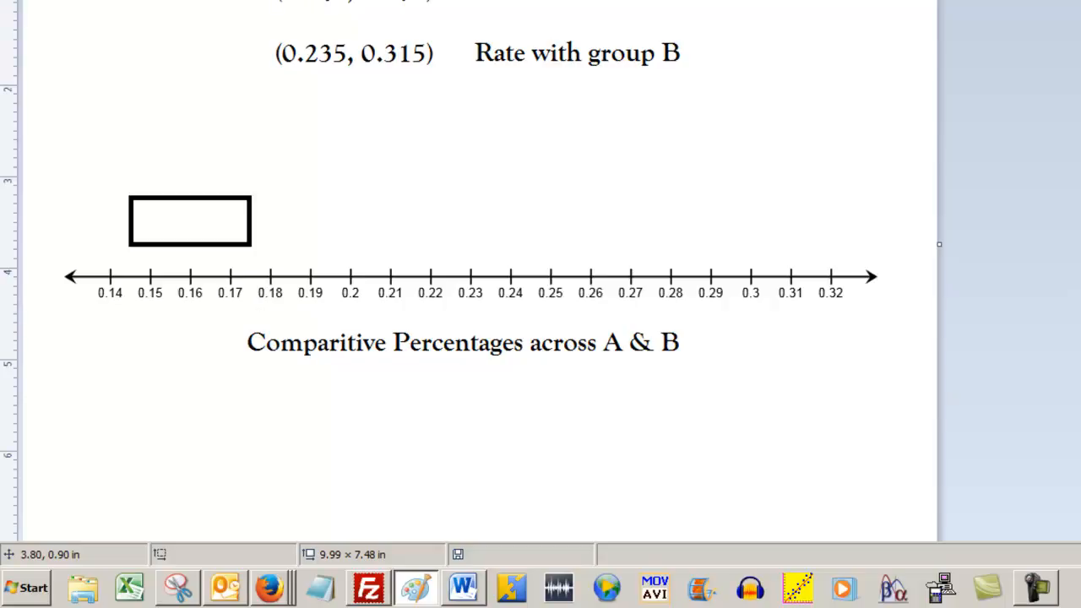
mouse_move(375, 82)
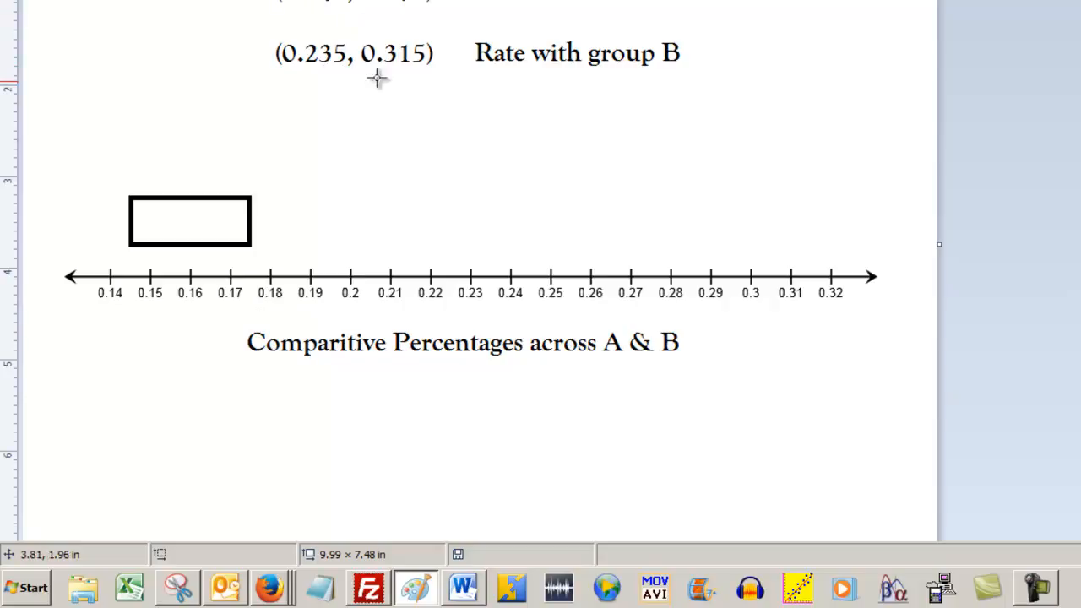
mouse_move(486, 205)
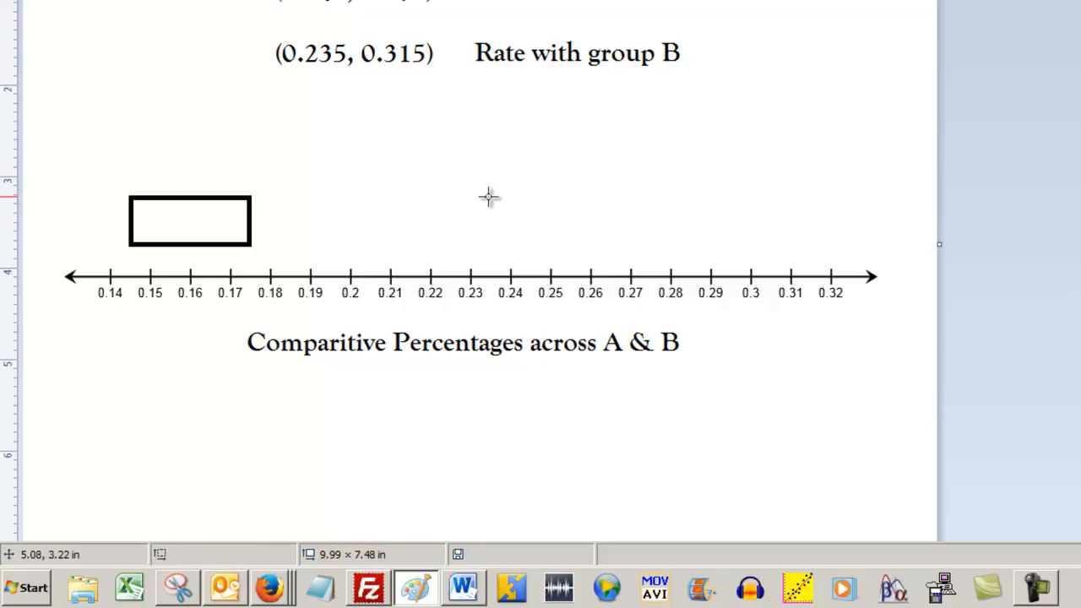
- Draw a second outlined rectangle above the line spanning about 0.235 to 0.315
drag(487, 200, 588, 254)
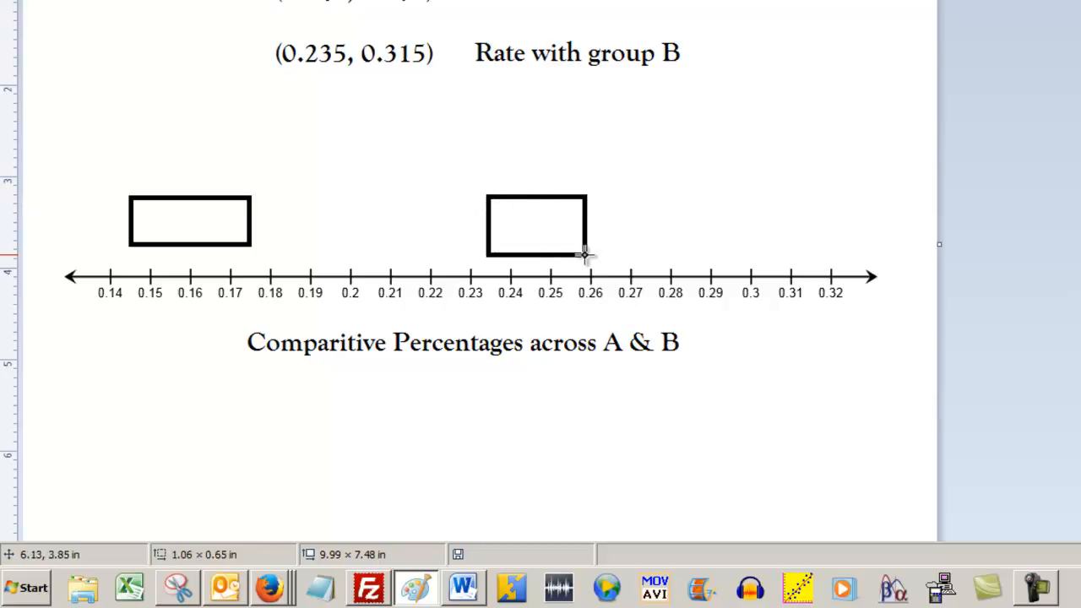
drag(588, 254, 617, 253)
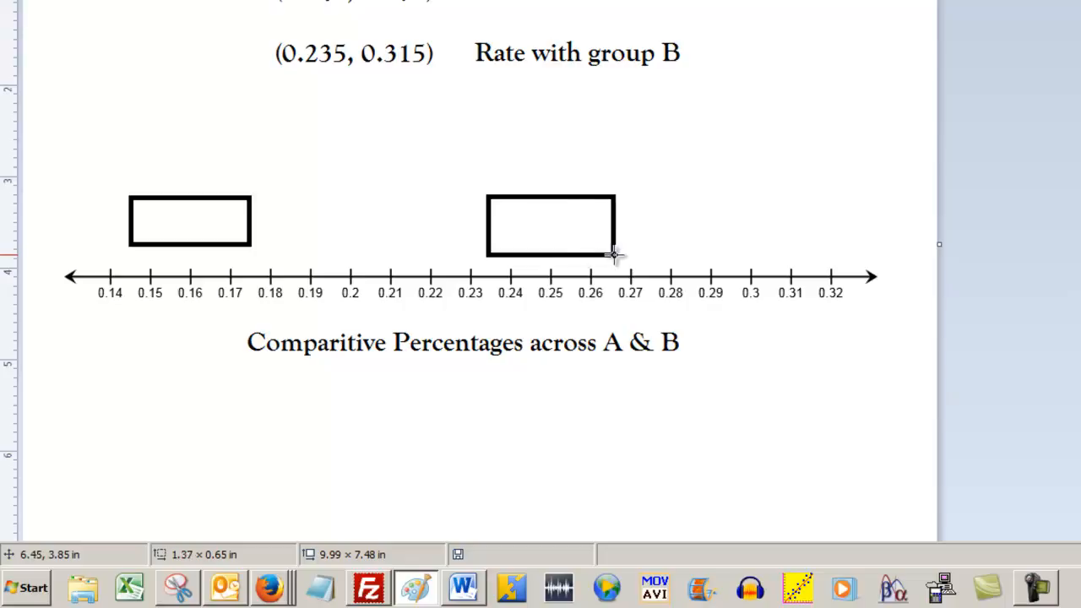
drag(615, 254, 790, 252)
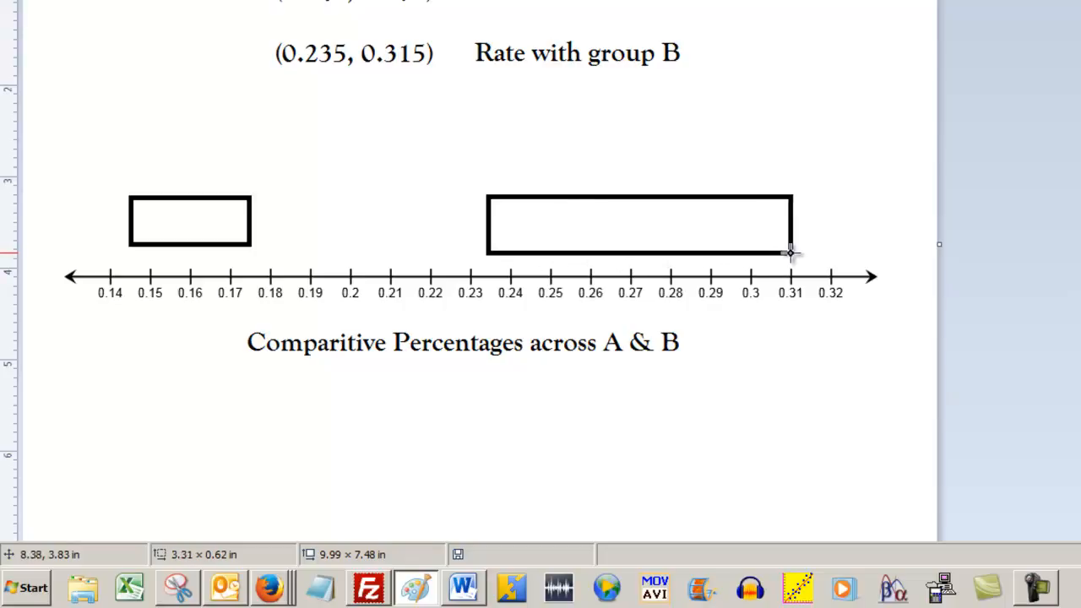
drag(792, 250, 804, 246)
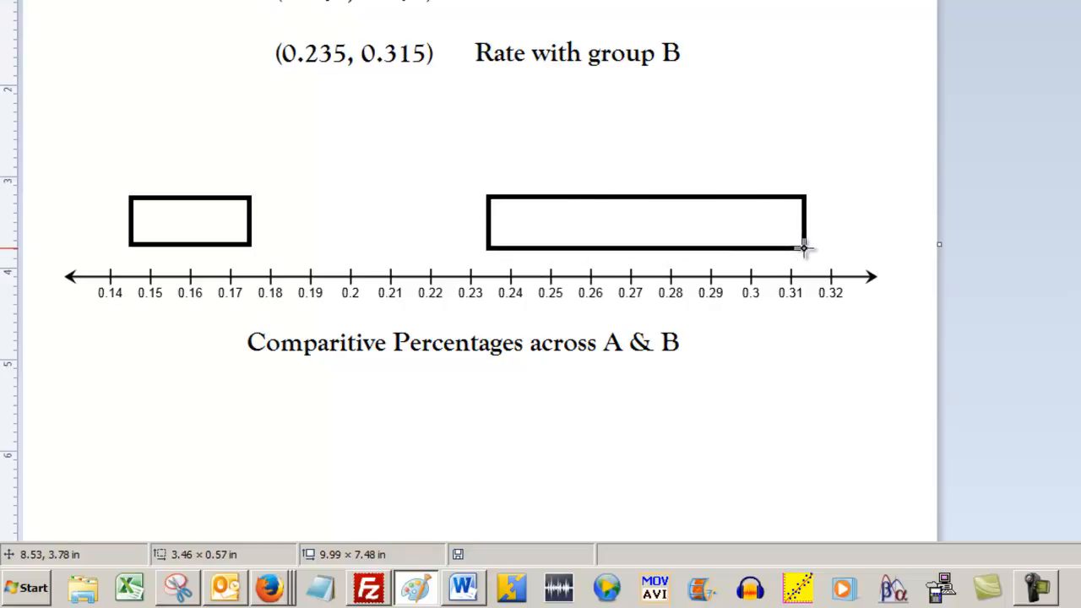
mouse_move(336, 164)
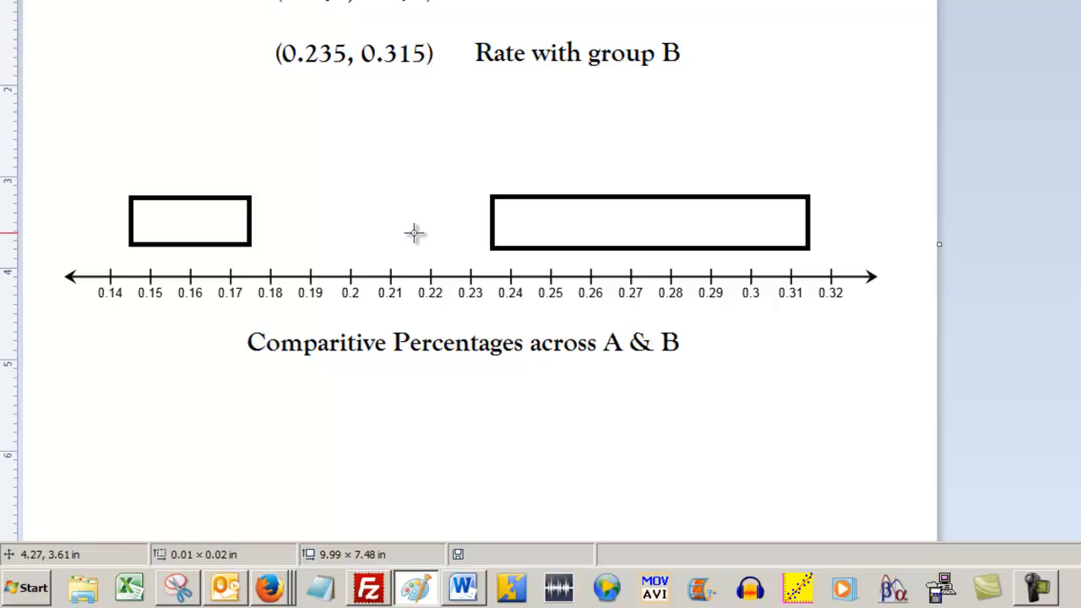
mouse_move(412, 164)
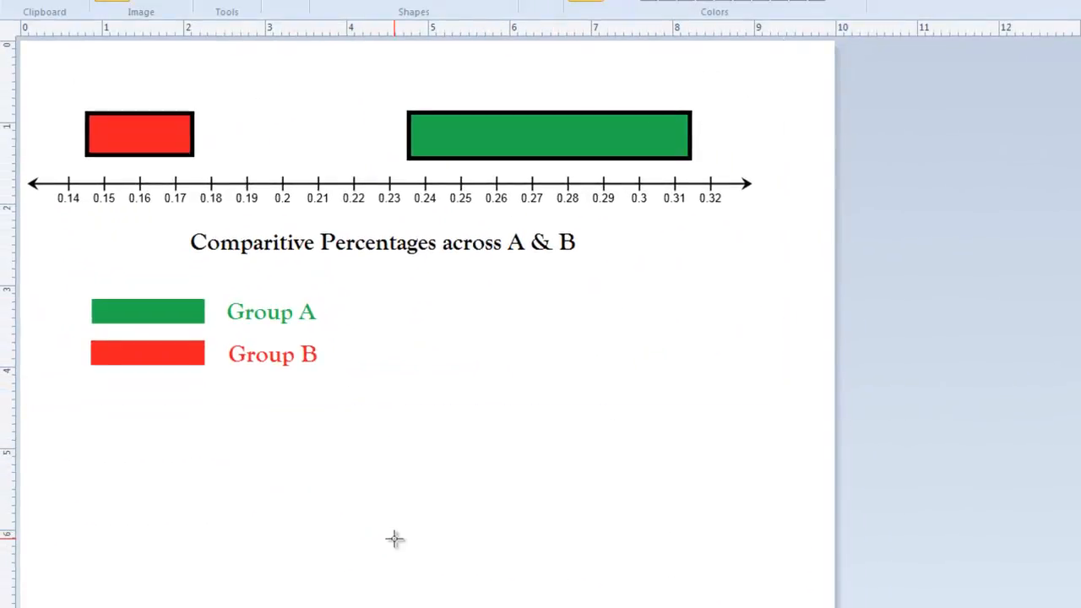
- Place Group B's legend beside Group A and shift the red rectangle to about 0.22–0.25
click(245, 355)
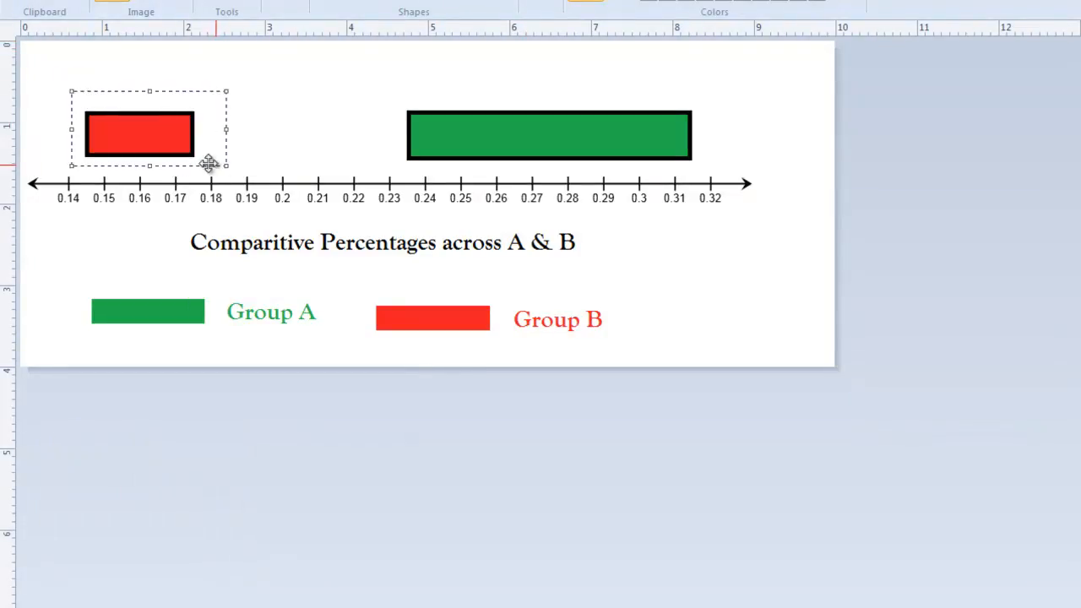
drag(138, 135, 402, 135)
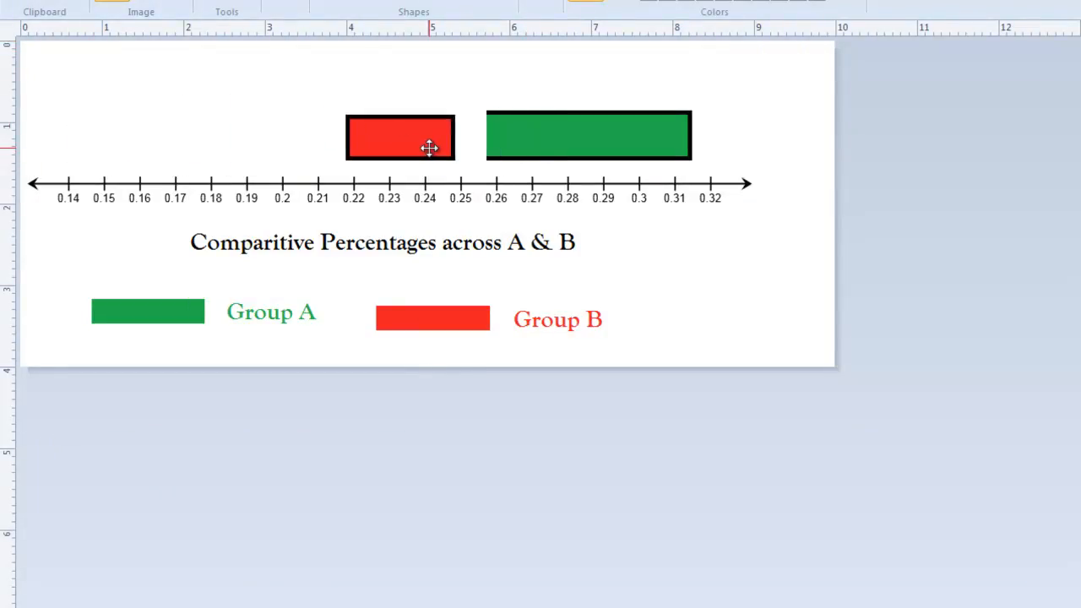